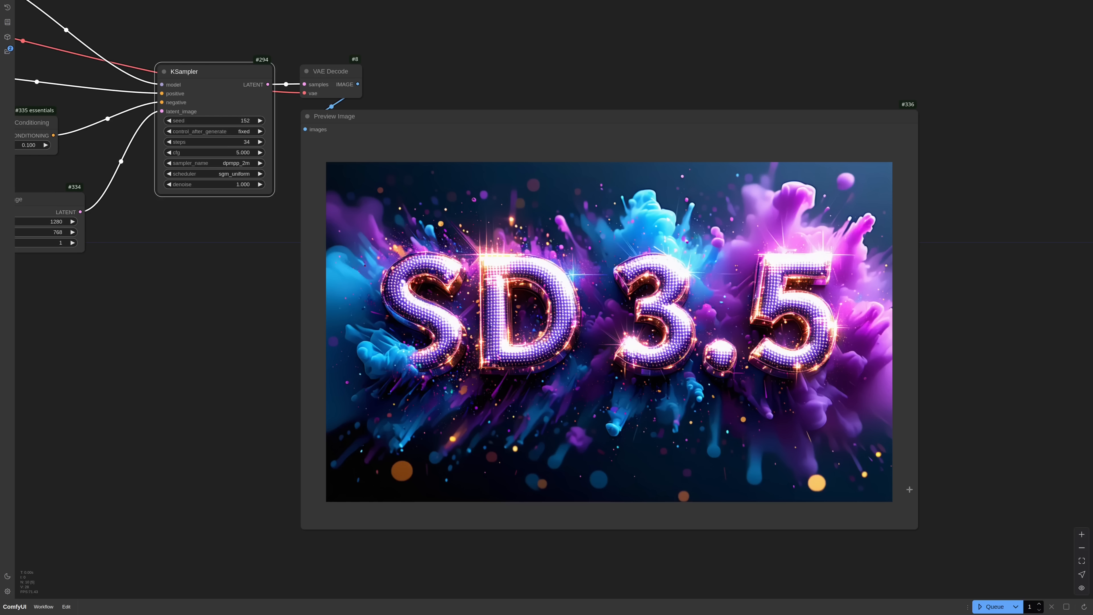
# Generate SD 3.5 title posters at successive seeds and save the latest fiery one via Save Image
pyautogui.click(259, 120)
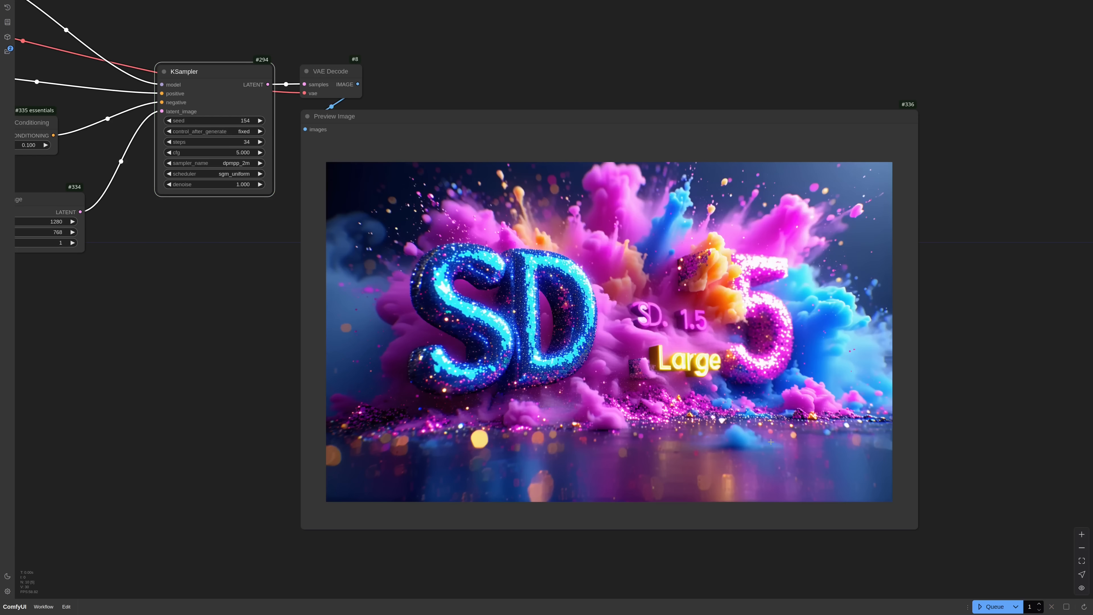
pyautogui.click(992, 605)
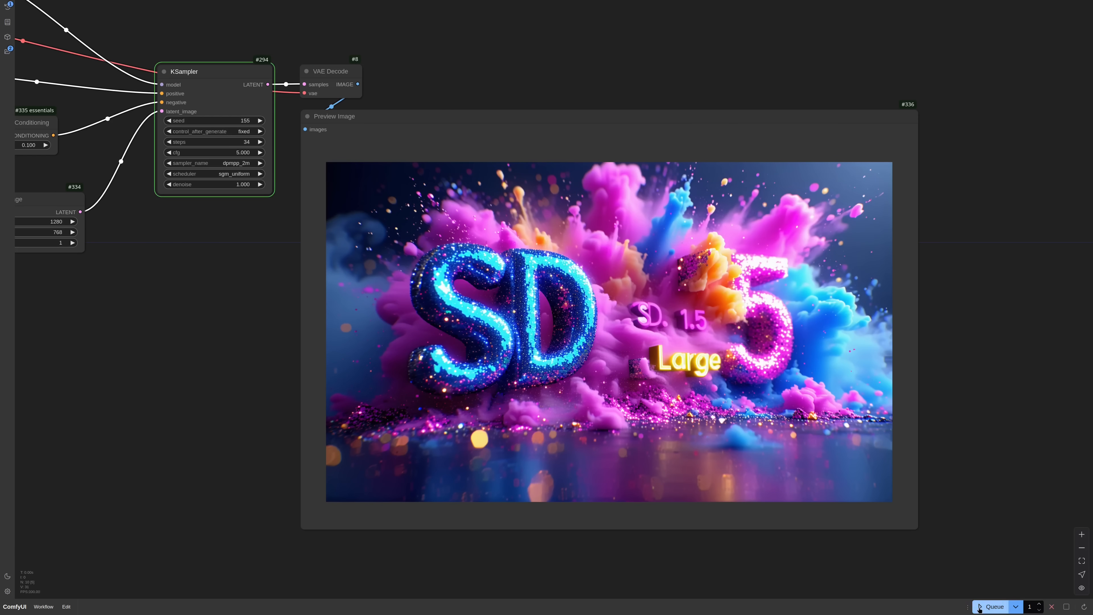
pyautogui.click(989, 606)
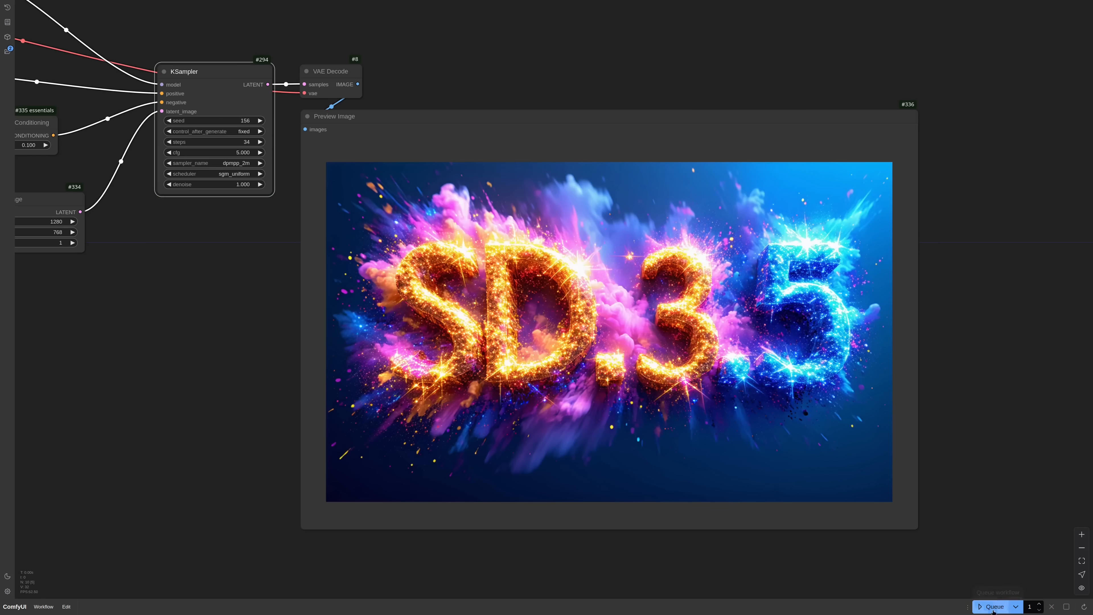
pyautogui.click(993, 606)
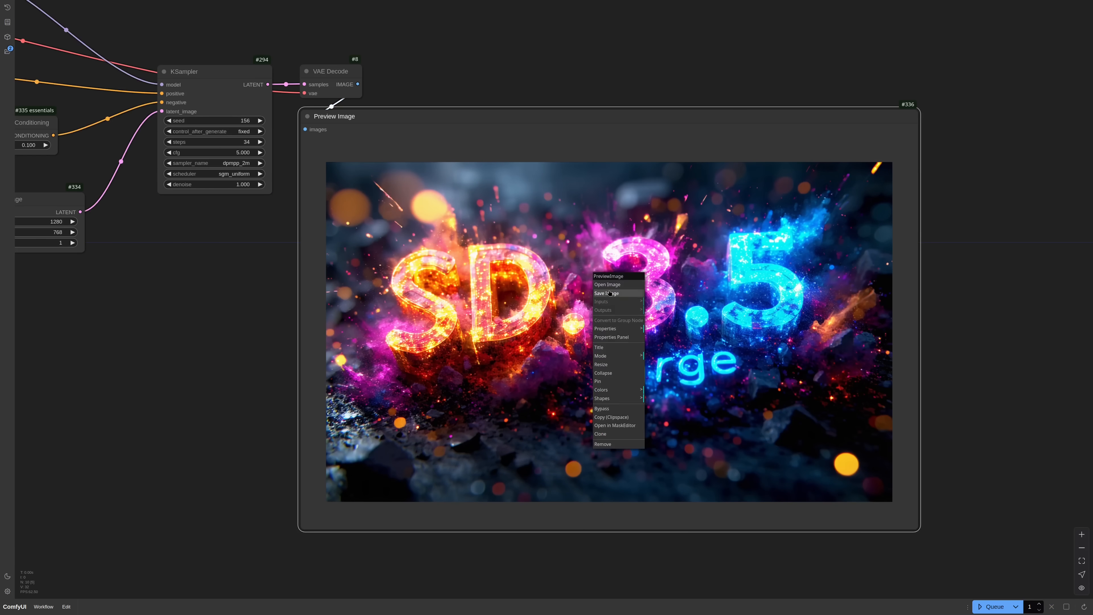
pyautogui.click(252, 335)
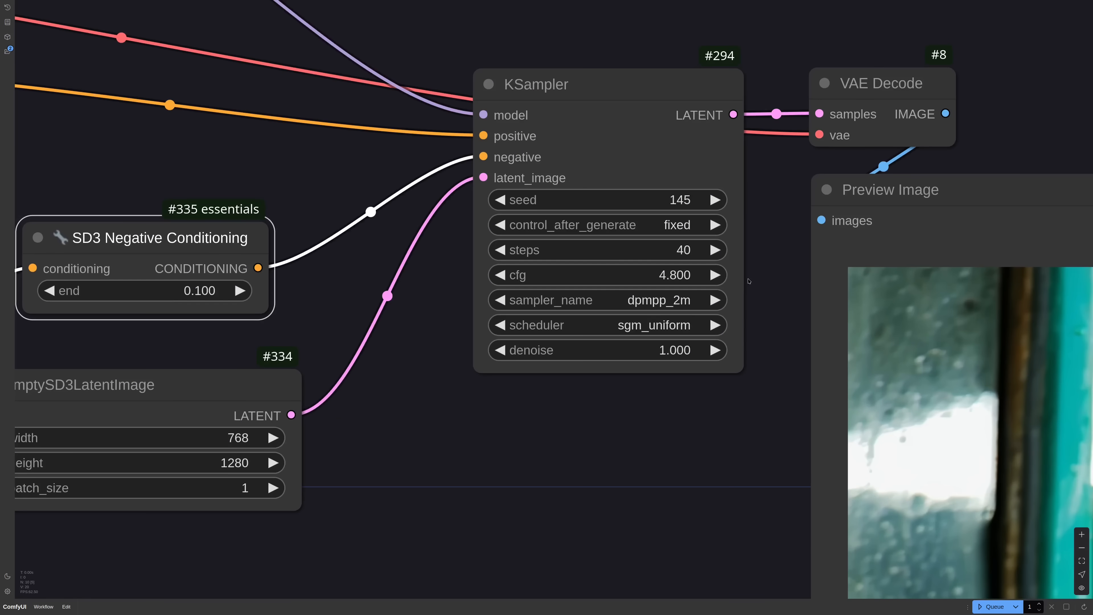
pyautogui.scroll(-3)
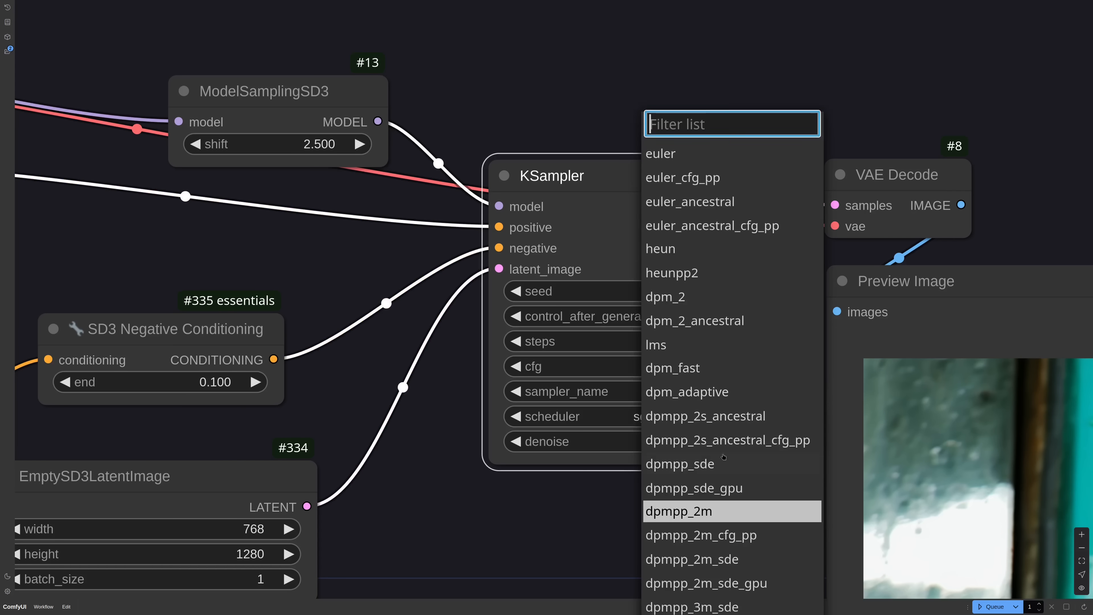
pyautogui.scroll(-3)
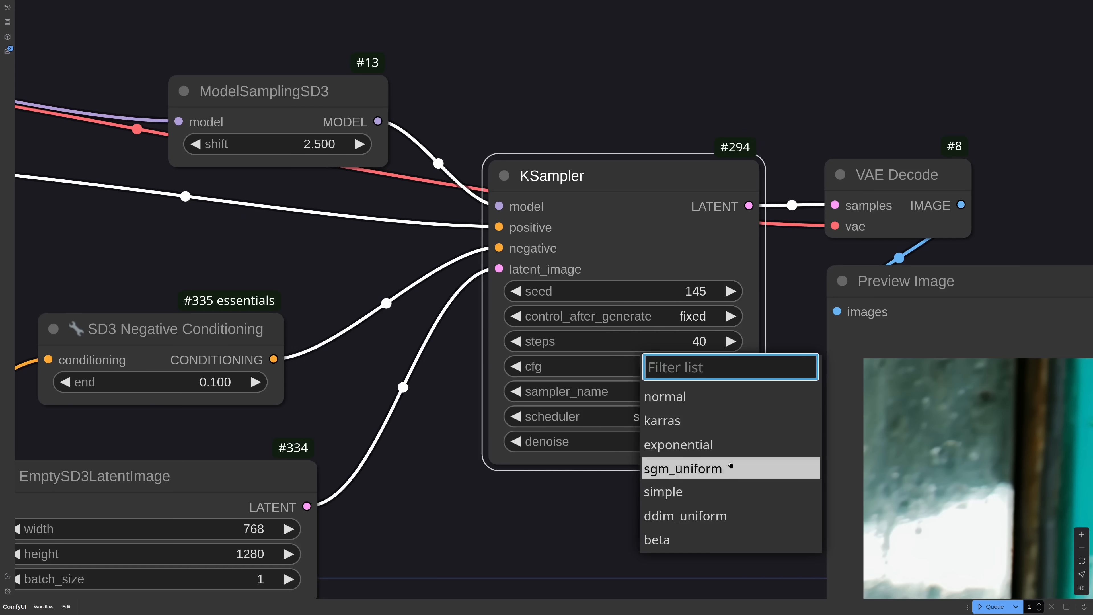
pyautogui.moveTo(724, 492)
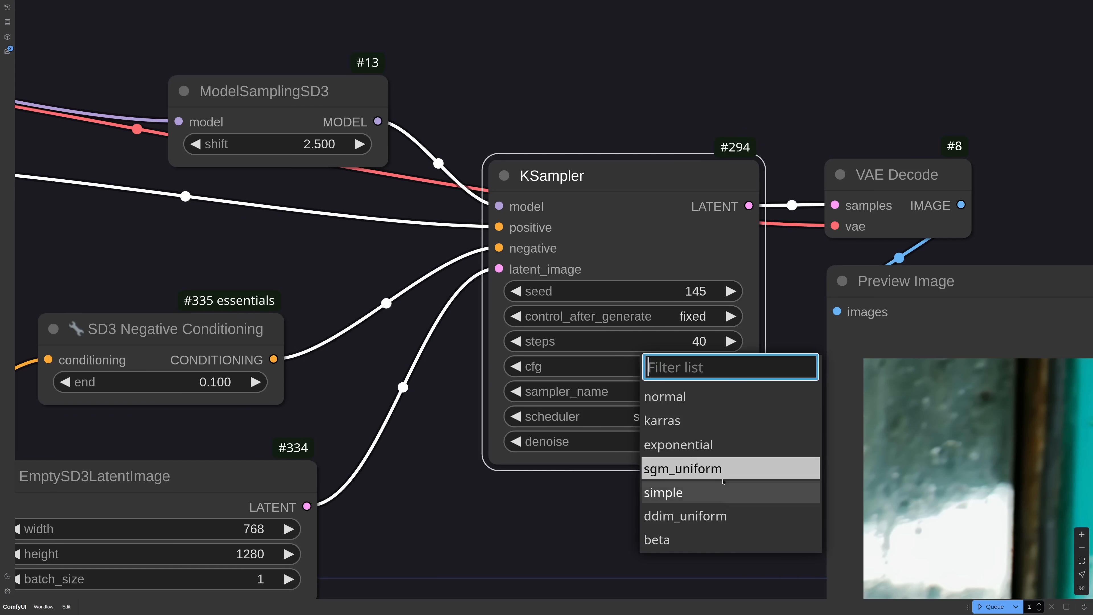
pyautogui.click(682, 468)
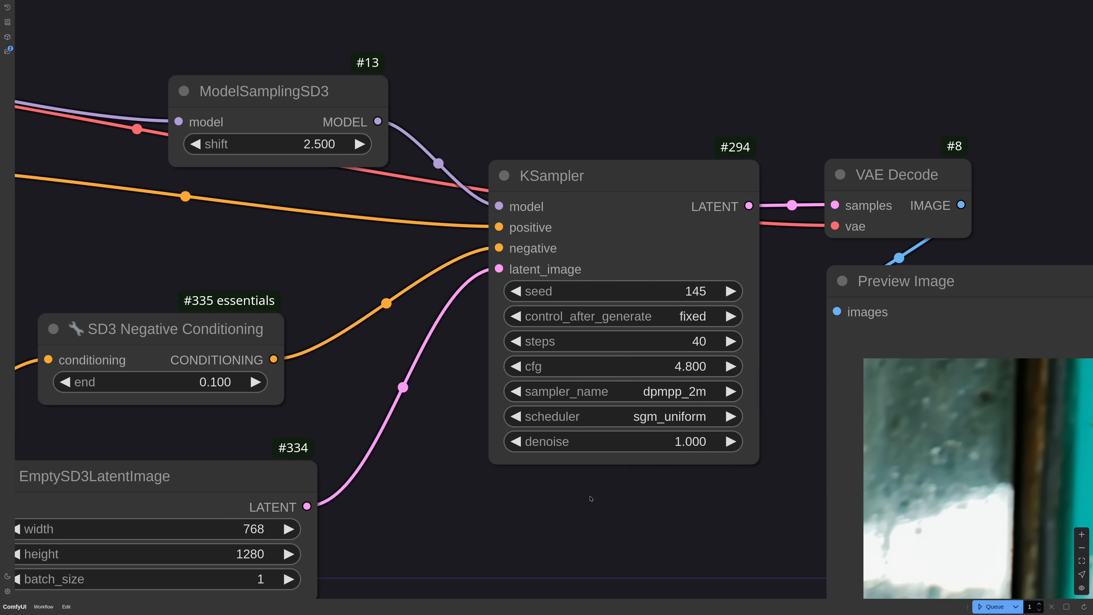
pyautogui.moveTo(603, 499)
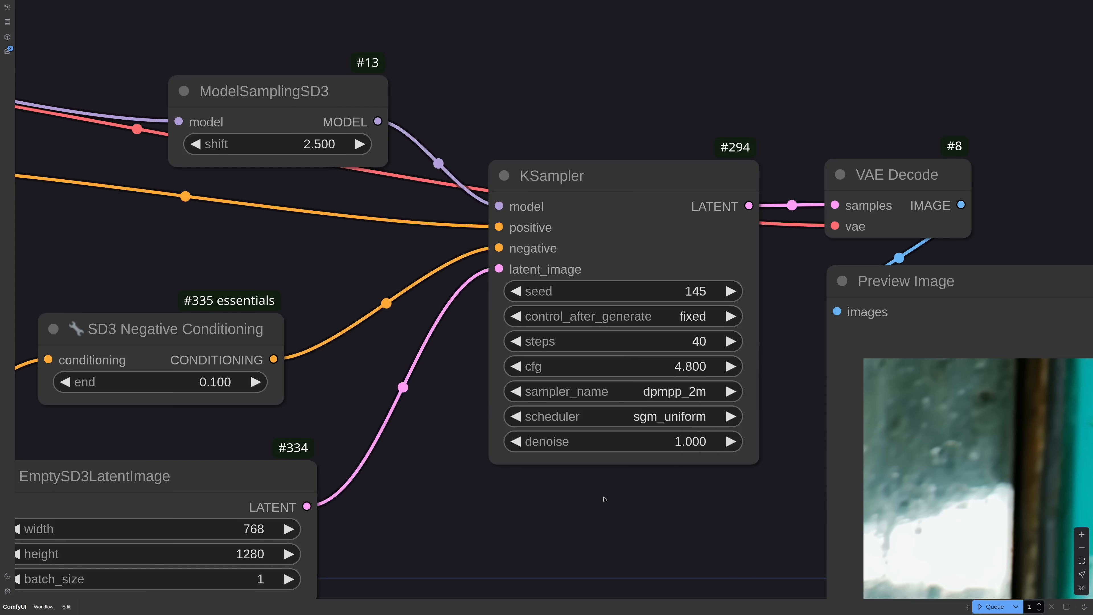
pyautogui.moveTo(611, 500)
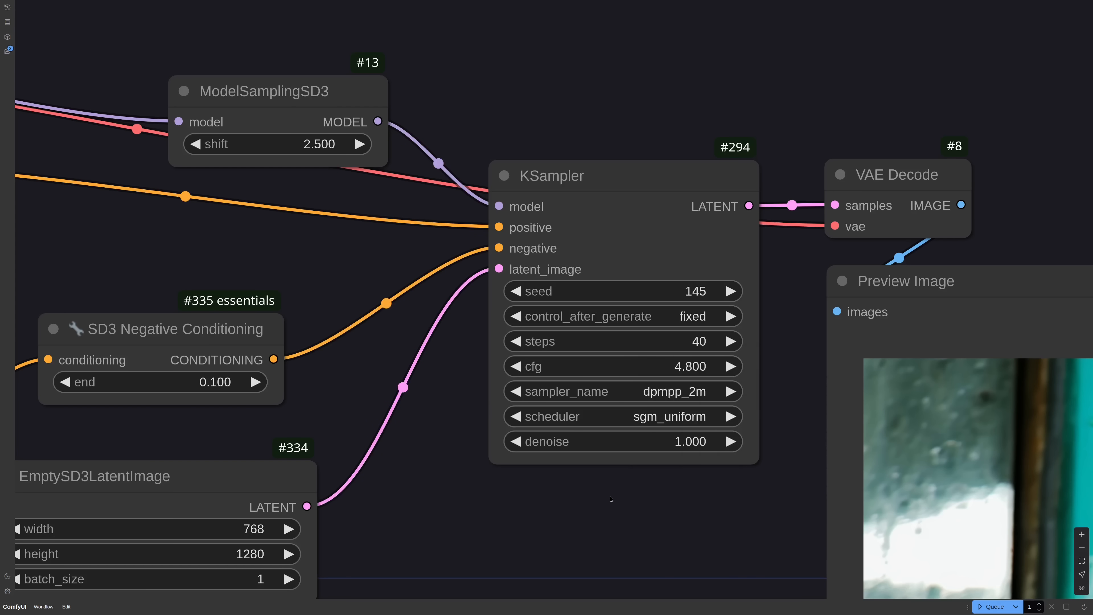
pyautogui.moveTo(612, 484)
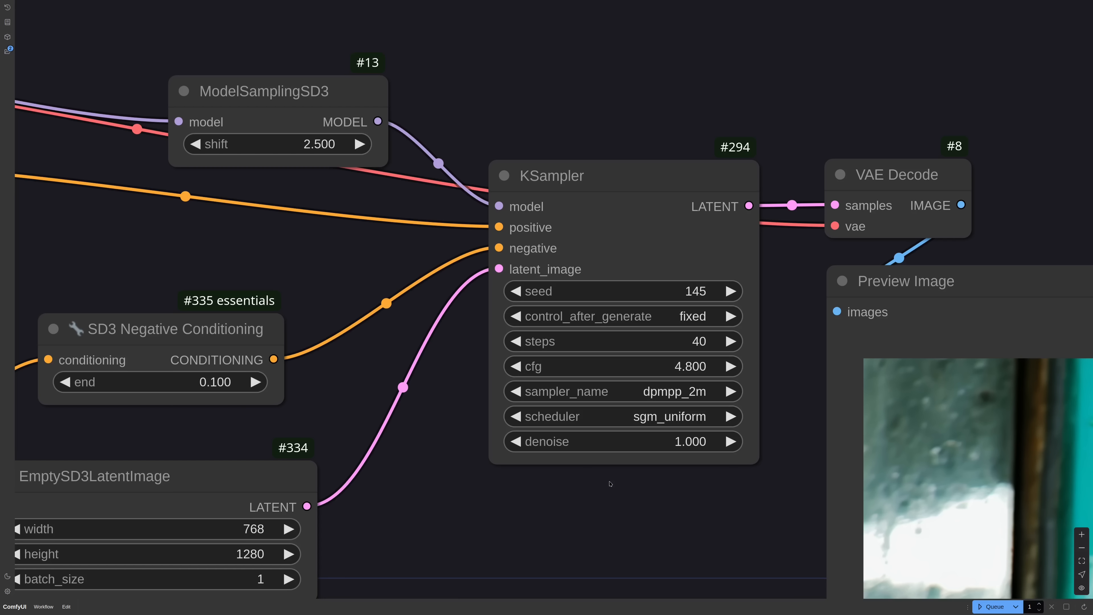
pyautogui.moveTo(610, 485)
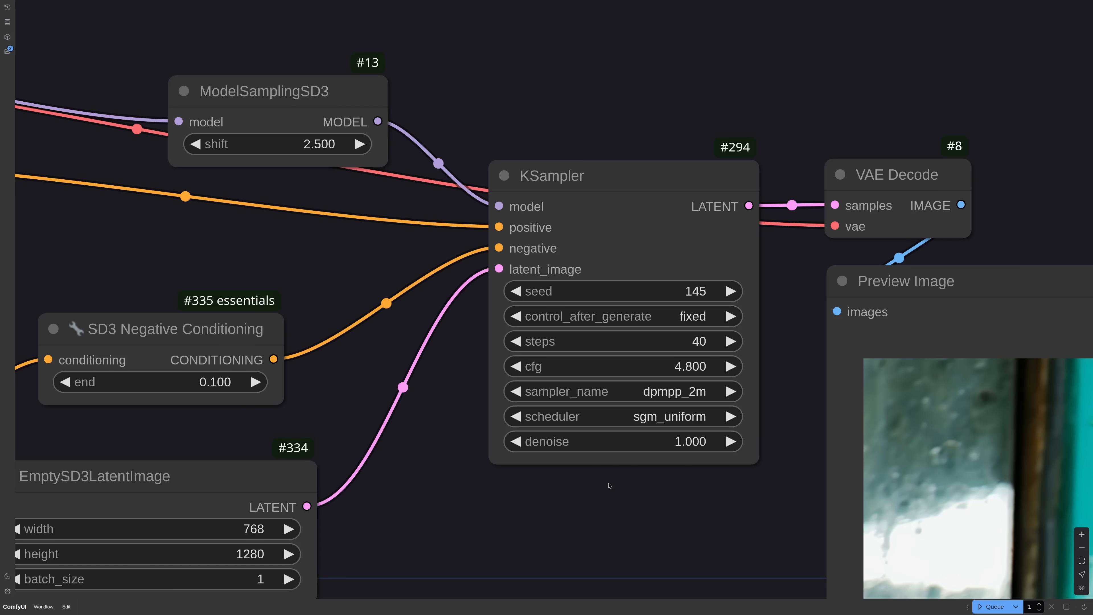
pyautogui.moveTo(776, 391)
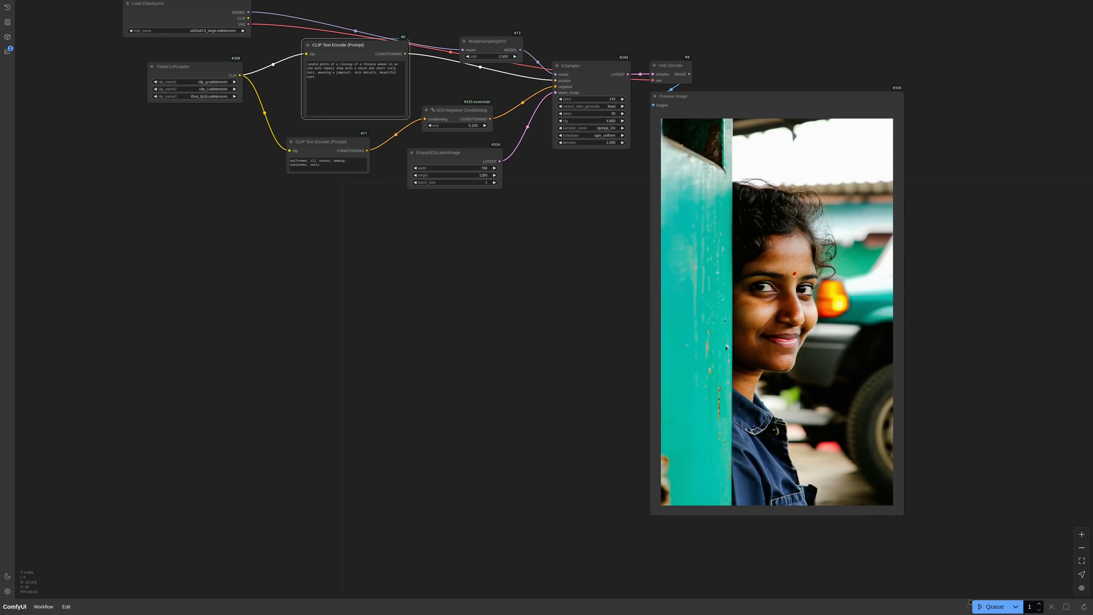
# Queue a new photographic portrait of the woman peeking from behind the teal pole
pyautogui.click(993, 606)
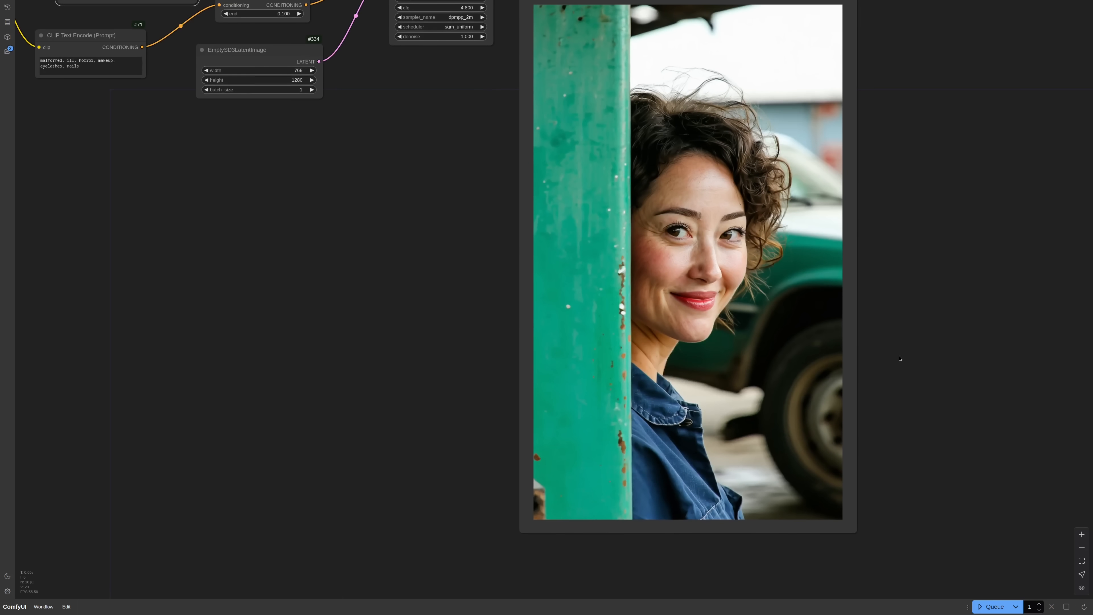
pyautogui.moveTo(683, 392)
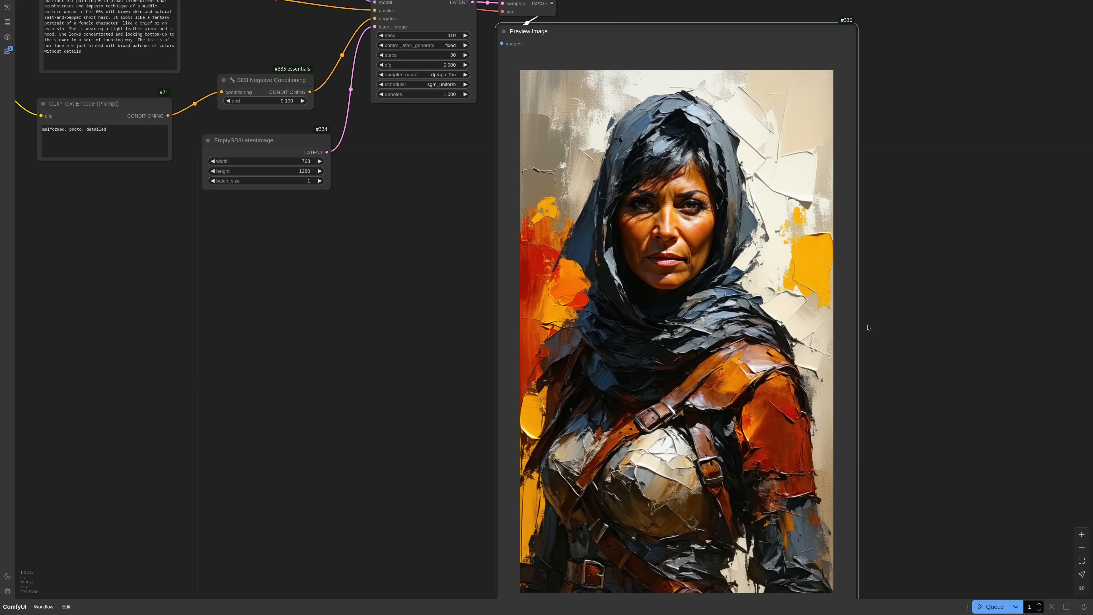
# Scroll the canvas to review the charcoal-painting prompt and preview
pyautogui.scroll(-3)
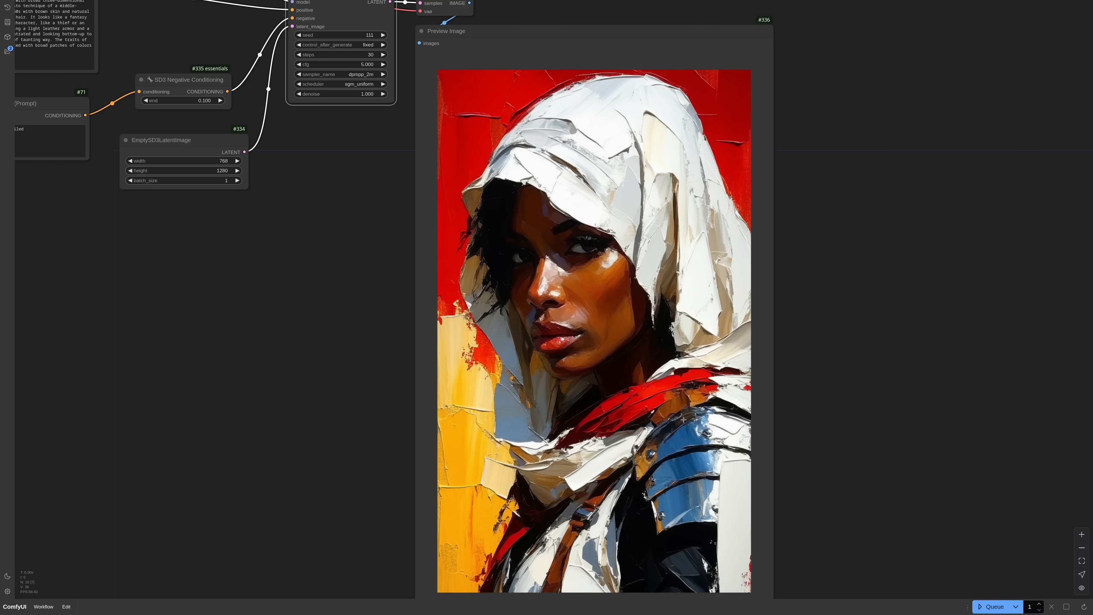
pyautogui.moveTo(375, 347)
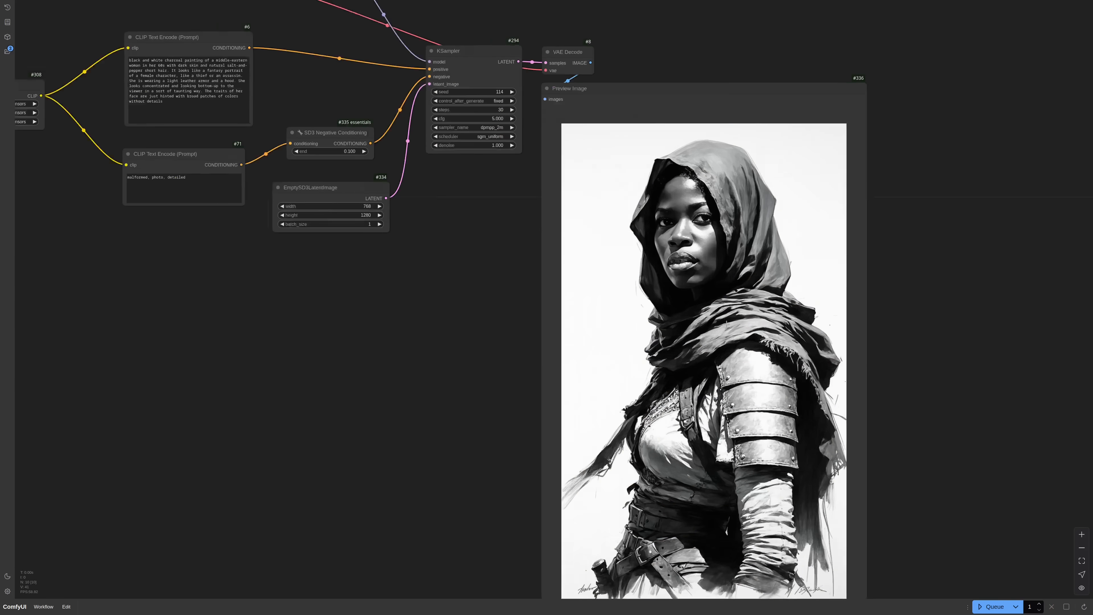
# Queue another charcoal run at seed 115, then rewrite the style opening to 'cute chibi anime illustration'
pyautogui.click(993, 605)
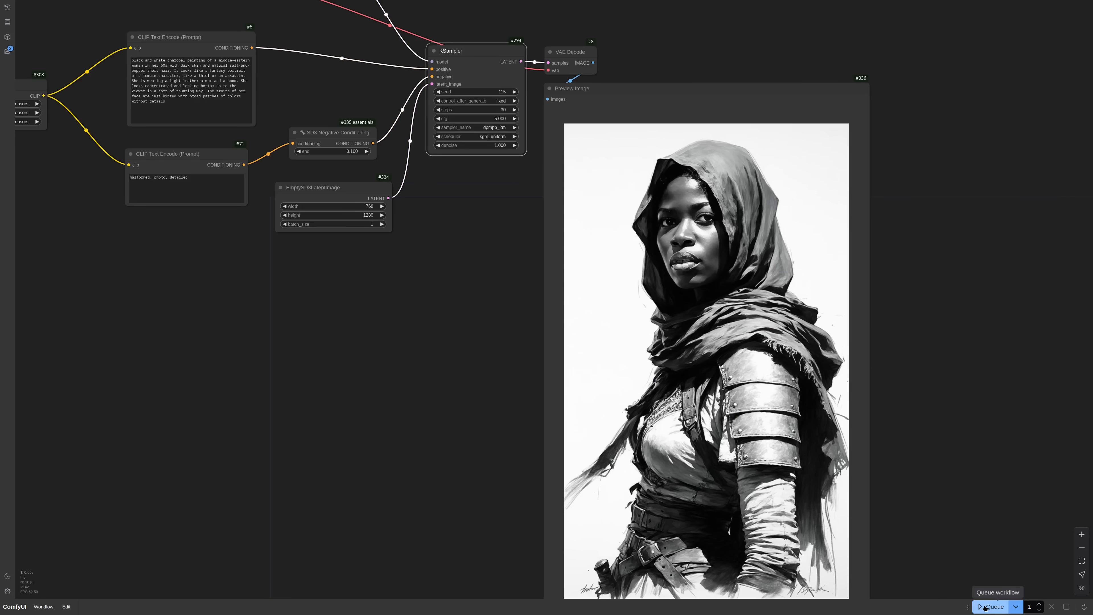
pyautogui.click(990, 606)
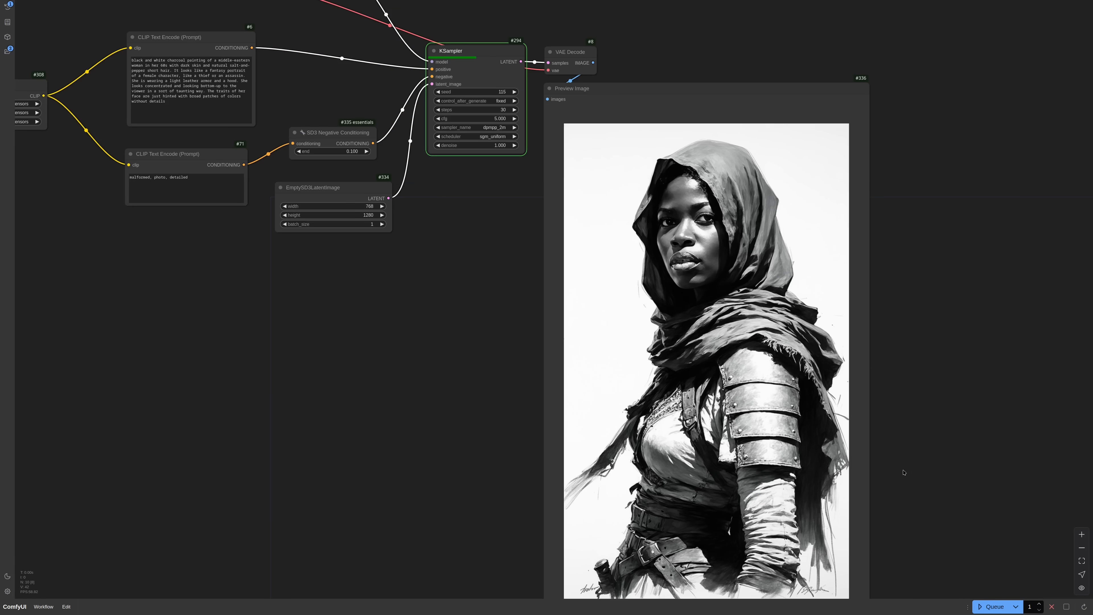
pyautogui.click(571, 88)
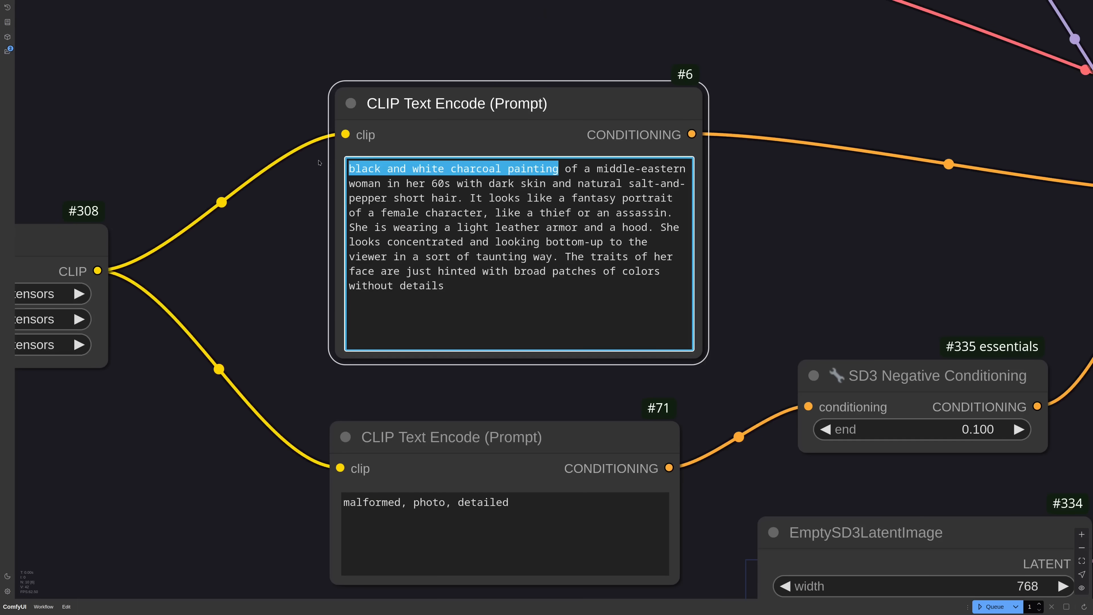
pyautogui.write('cute chibi anime illustration')
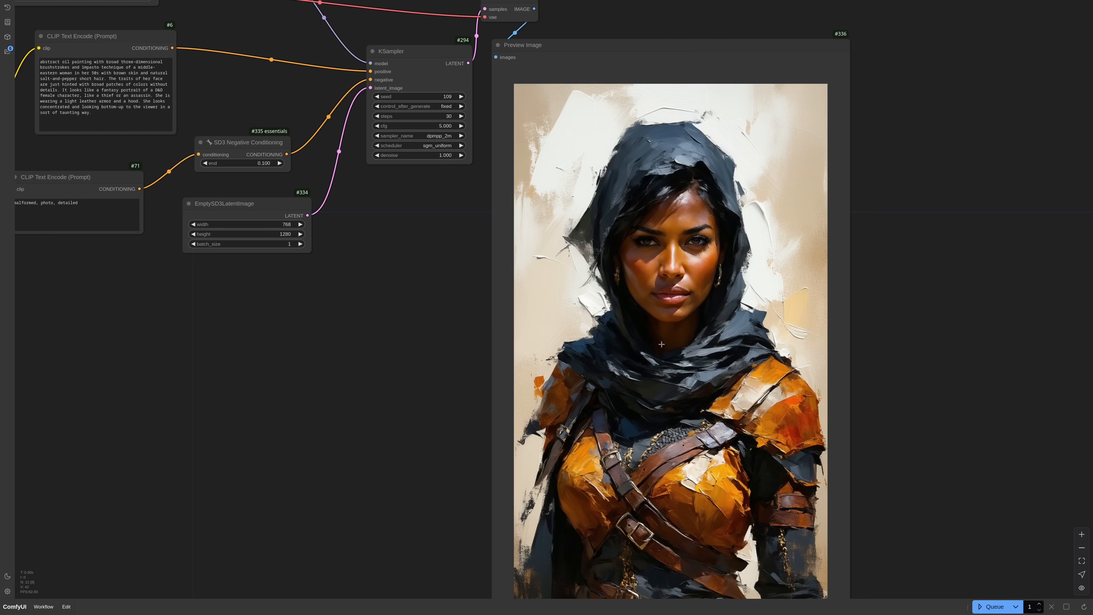
pyautogui.moveTo(142, 332)
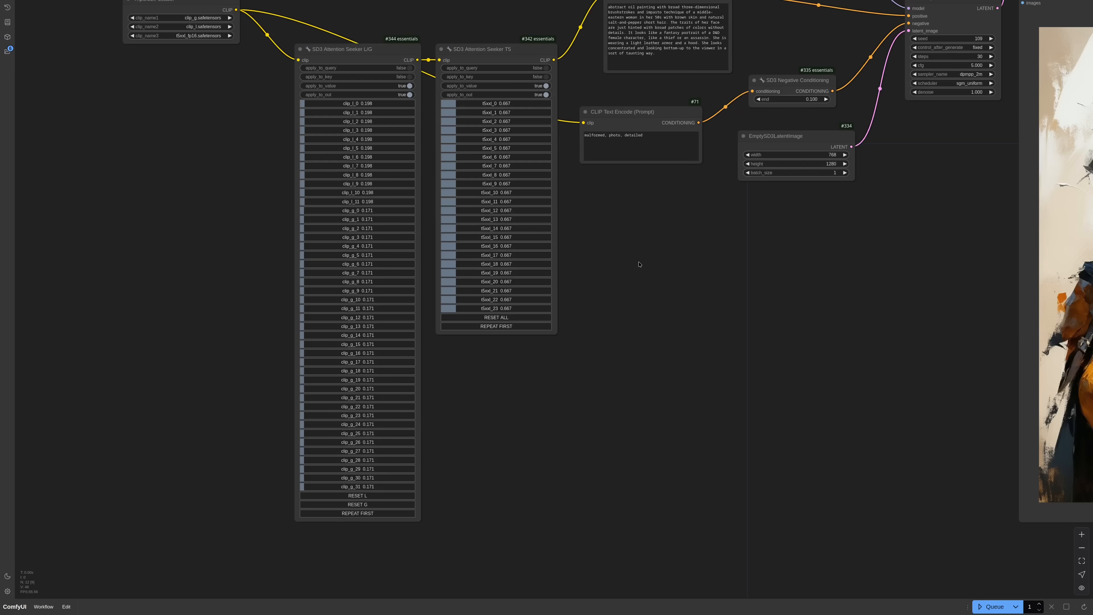
pyautogui.moveTo(957, 596)
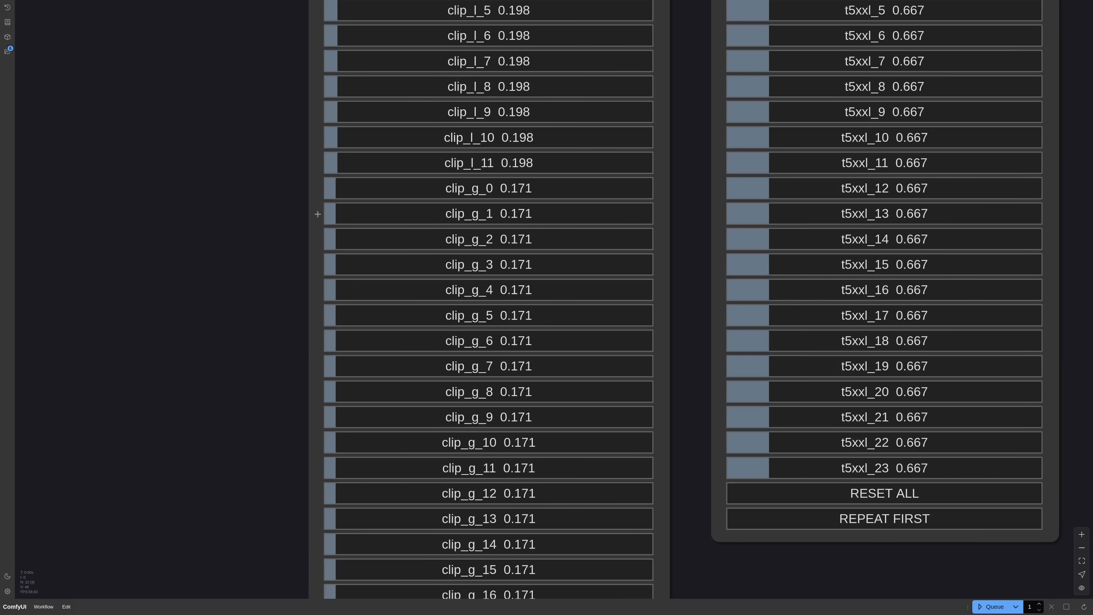
# Adjust the prompt selection and queue new runs yielding the yellow-robed oil-painted profile portrait
pyautogui.moveTo(335, 187); pyautogui.dragTo(392, 187)
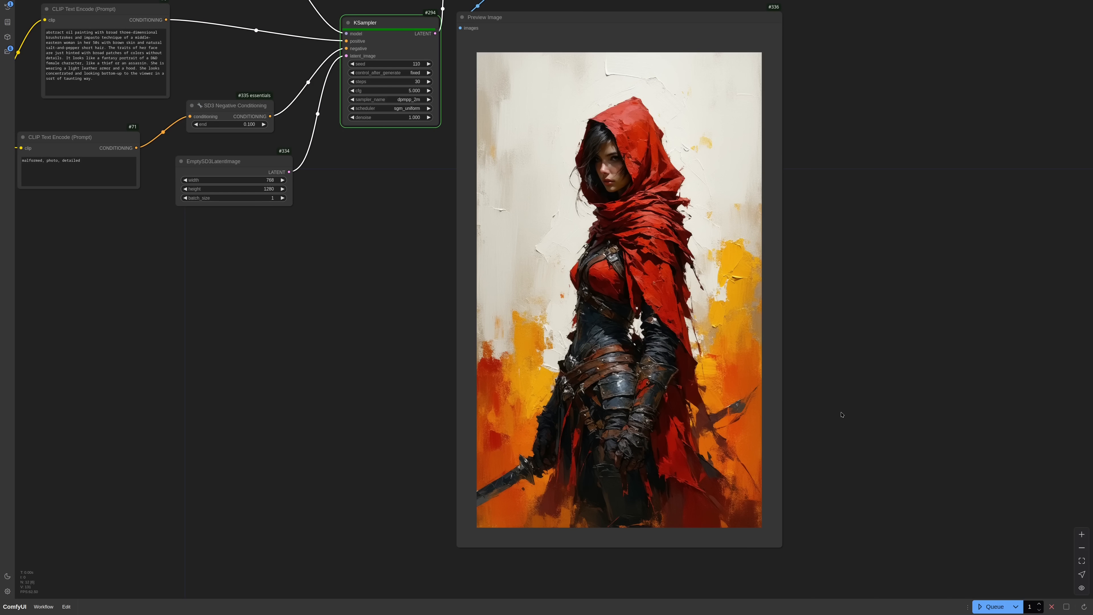
pyautogui.click(994, 606)
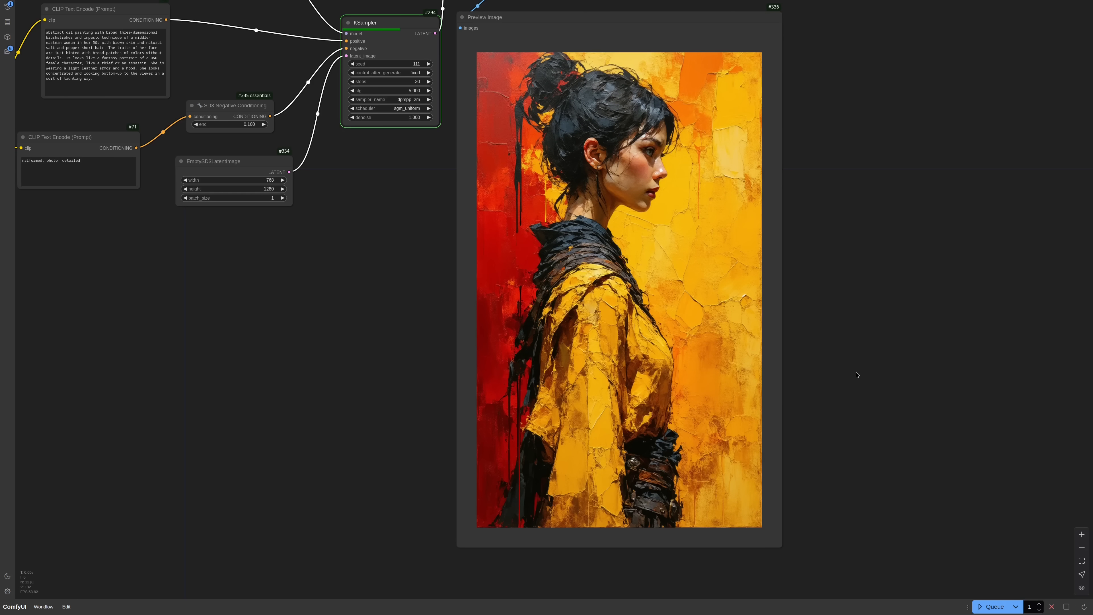
pyautogui.click(993, 606)
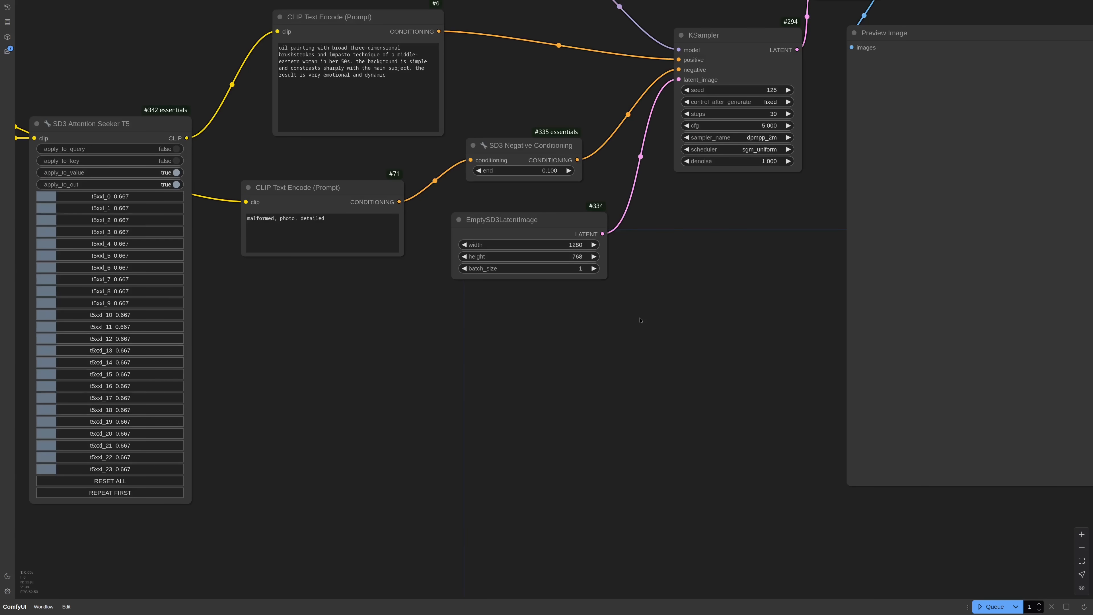
# Add Blocks Buster and Display Any nodes, wire patched_blocks to the display, and set the rule '.*=1.1'
pyautogui.write('block')
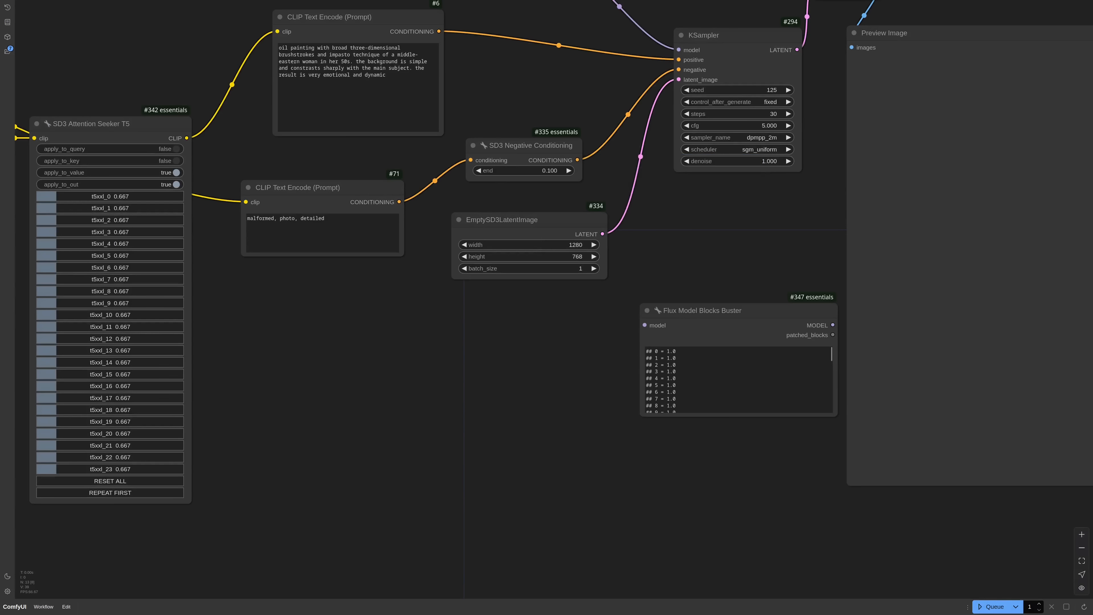
pyautogui.moveTo(640, 320)
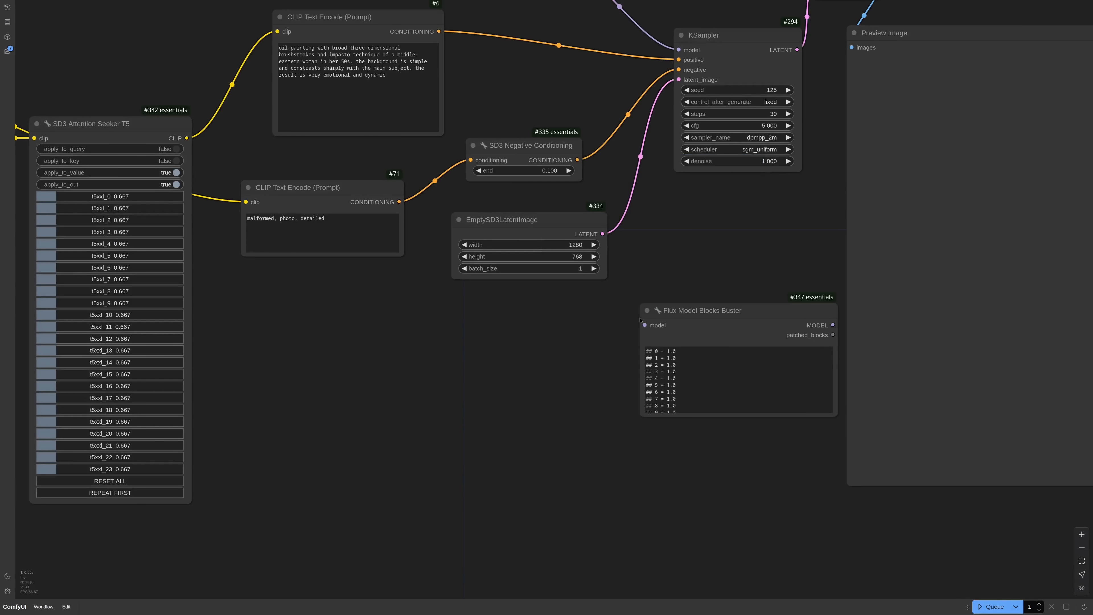
pyautogui.moveTo(676, 246)
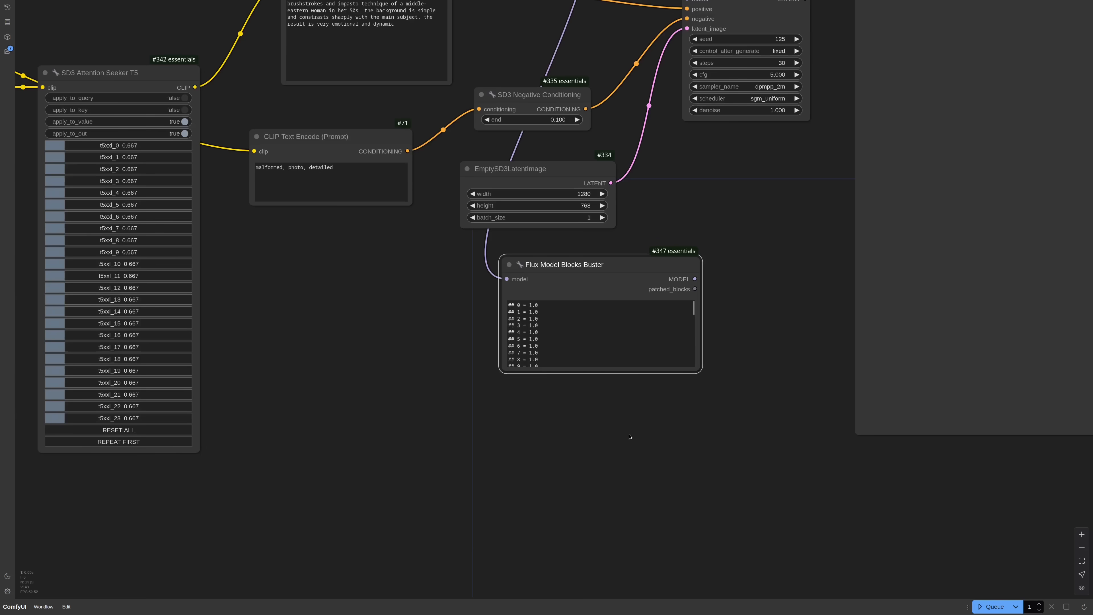
pyautogui.write('d')
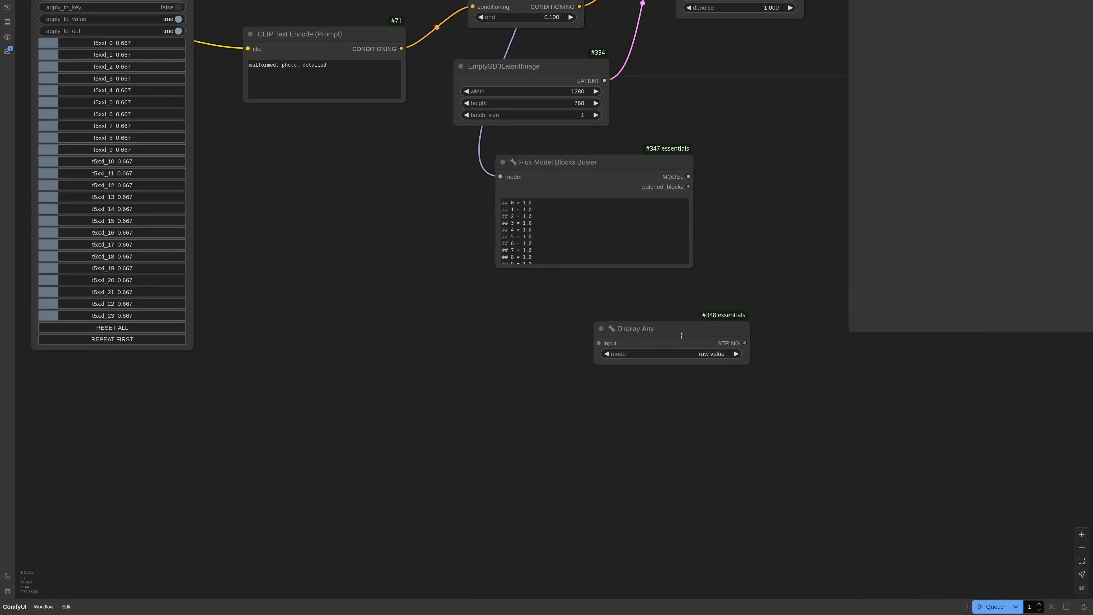
pyautogui.moveTo(671, 329); pyautogui.dragTo(605, 311)
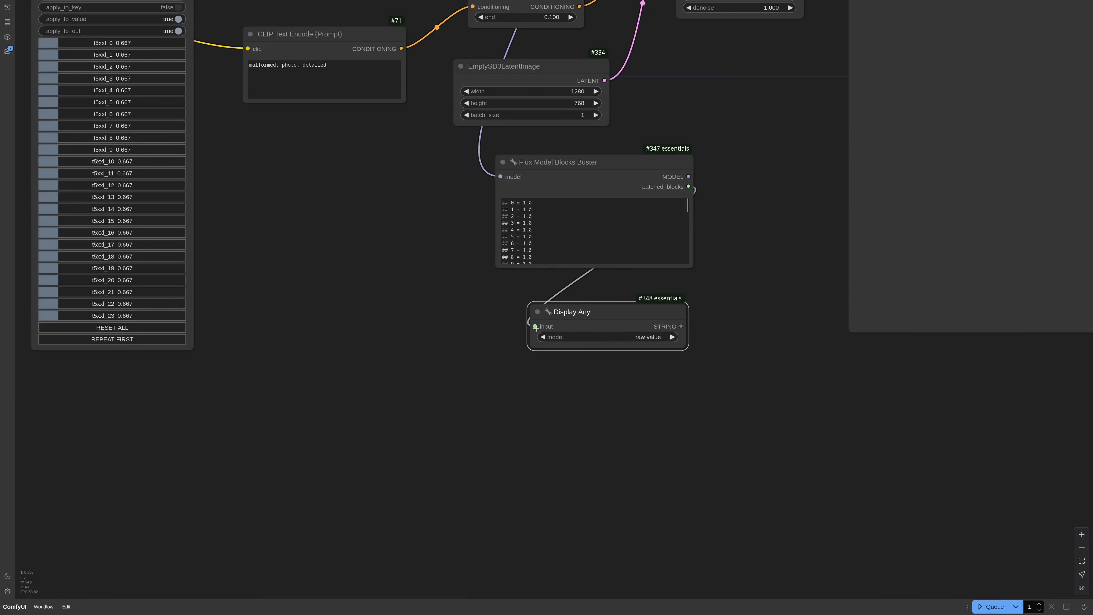
pyautogui.click(591, 233)
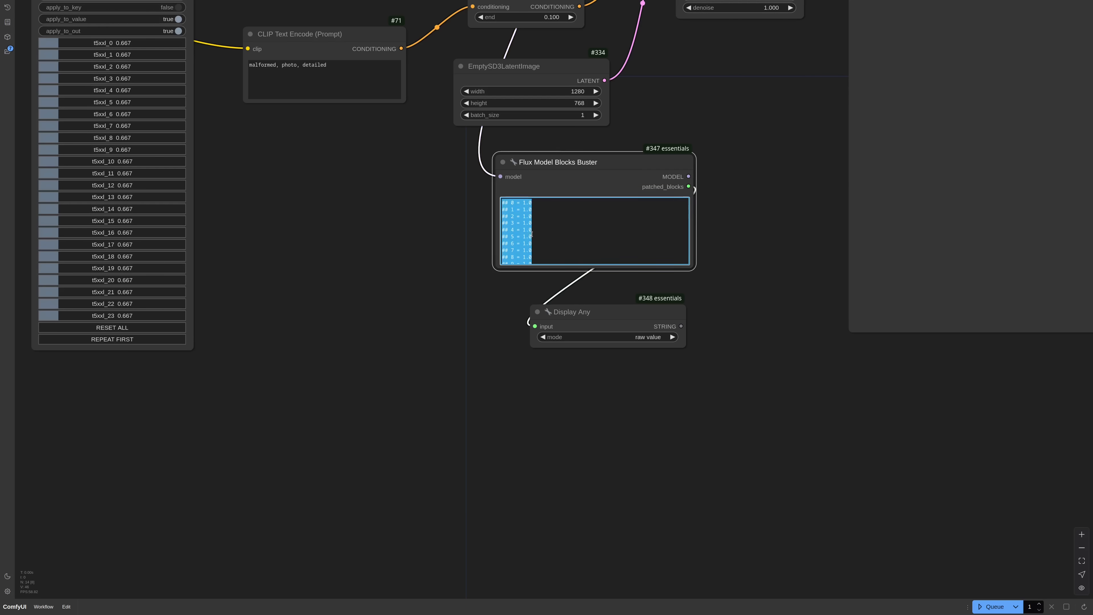
pyautogui.write('.*=1.1')
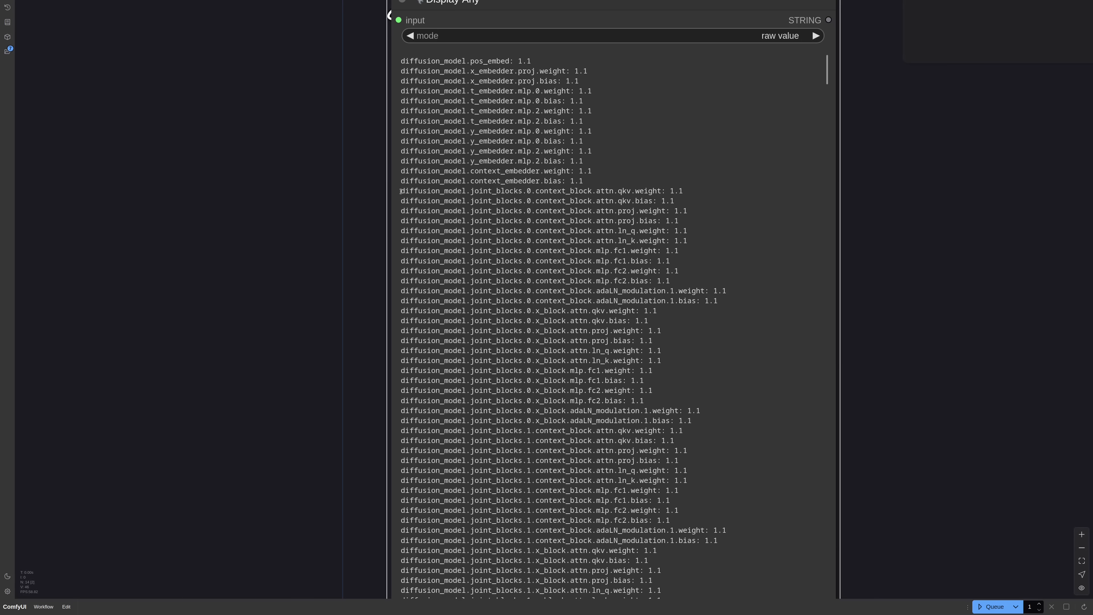
pyautogui.moveTo(401, 190); pyautogui.dragTo(659, 251)
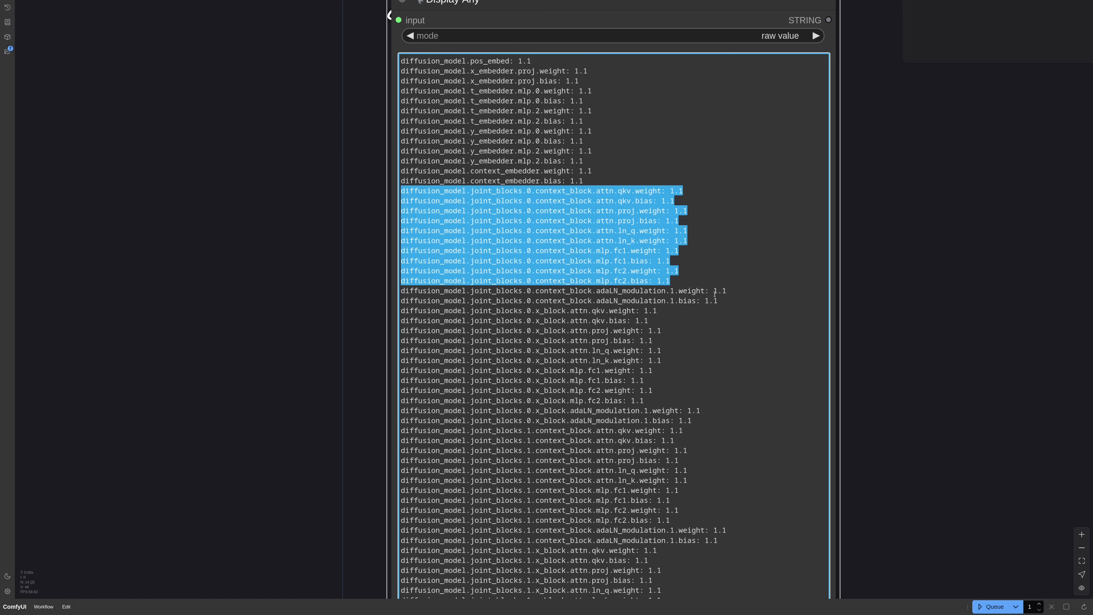
pyautogui.scroll(-3)
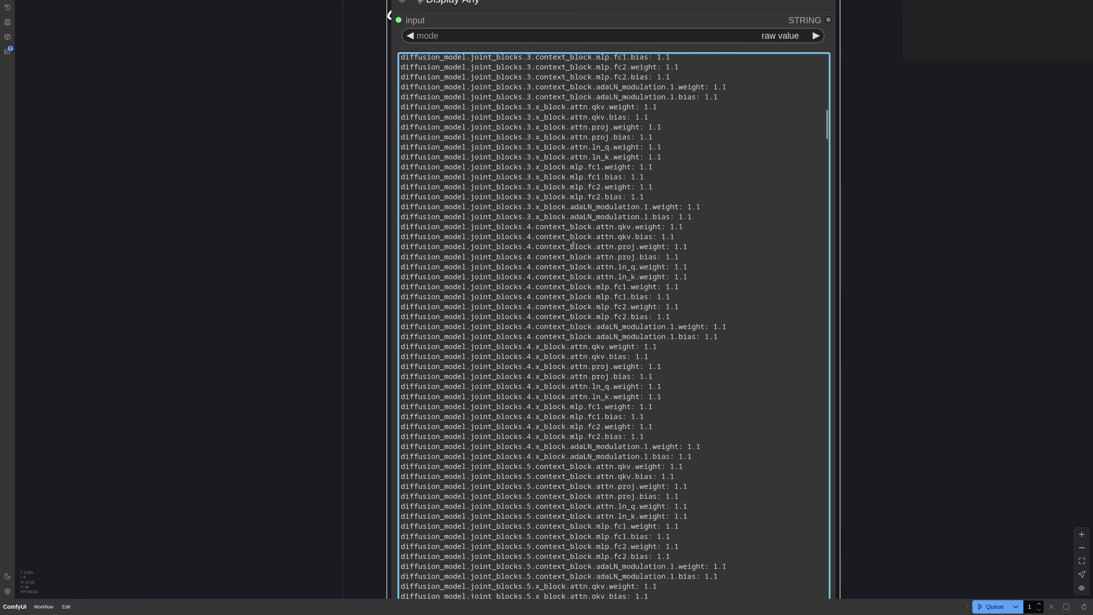
pyautogui.scroll(-3)
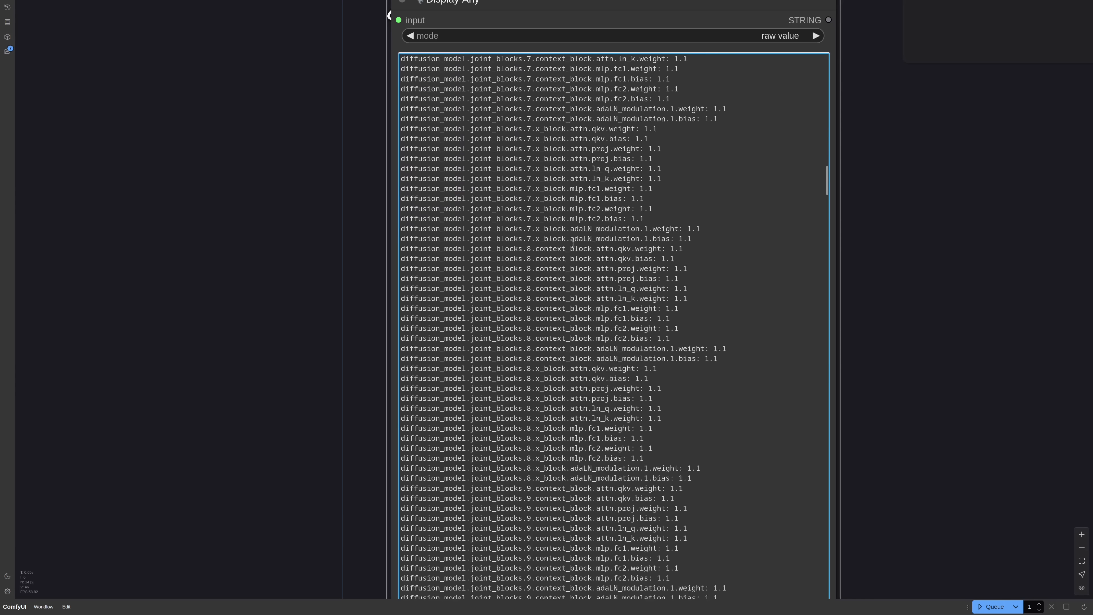
pyautogui.scroll(-3)
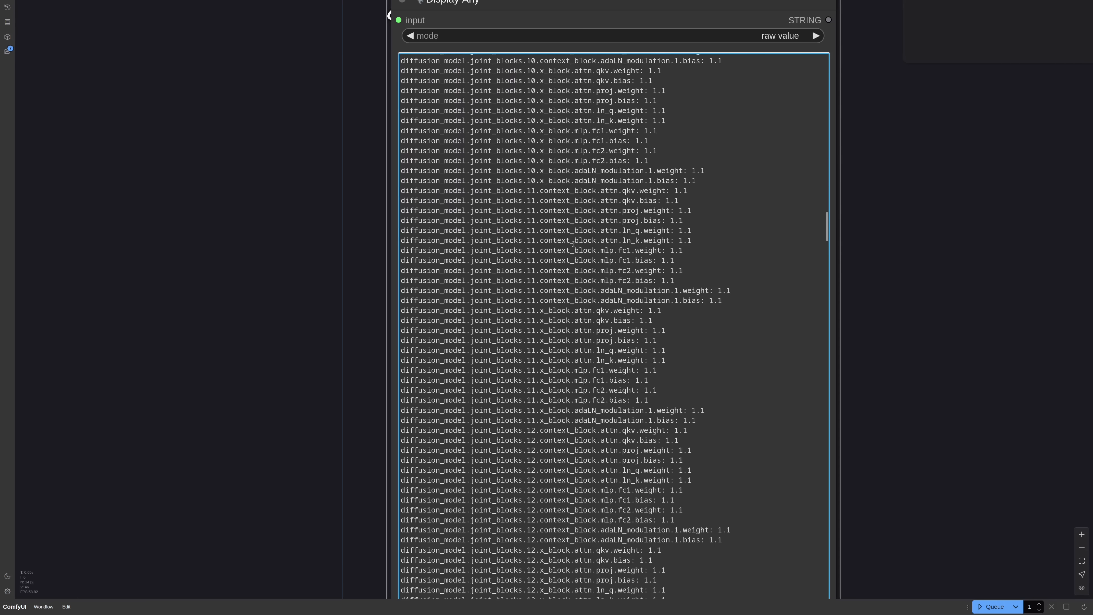
pyautogui.scroll(-3)
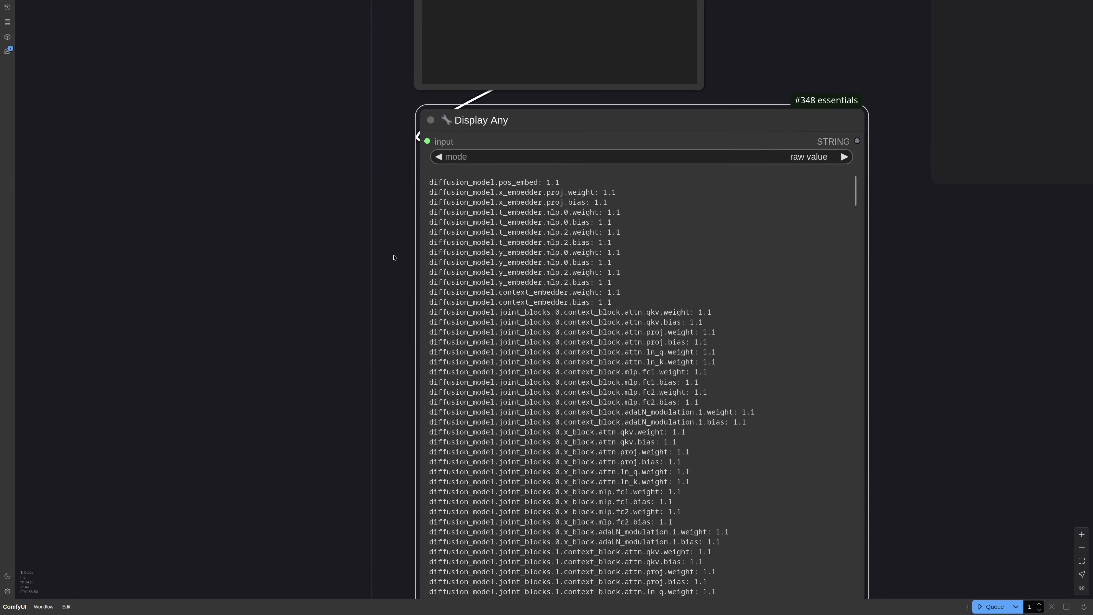
pyautogui.moveTo(432, 182); pyautogui.dragTo(614, 302)
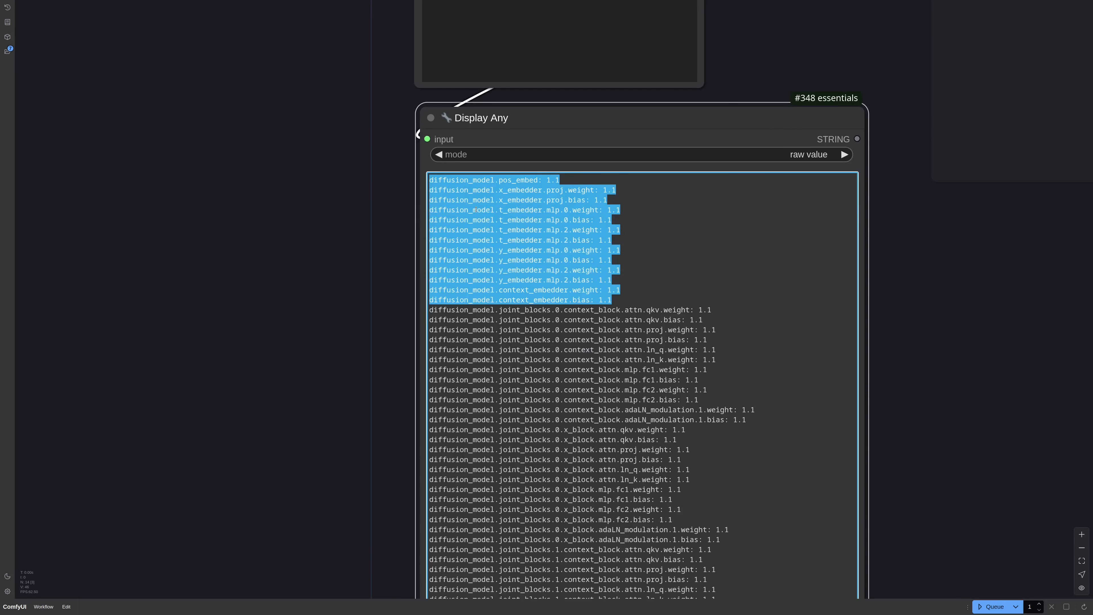
pyautogui.doubleClick(593, 308)
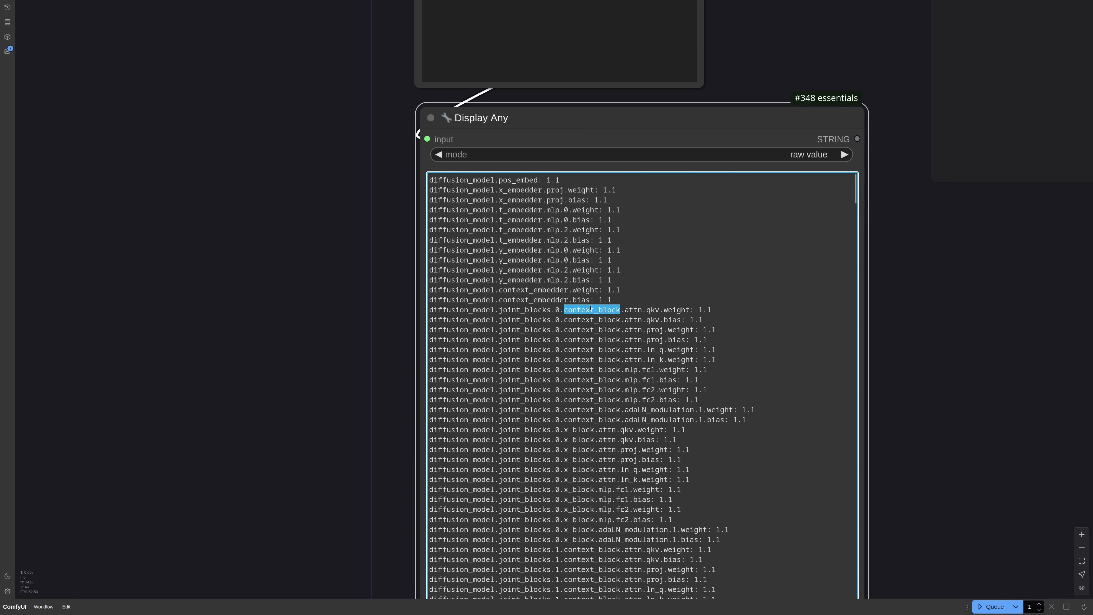
pyautogui.doubleClick(577, 429)
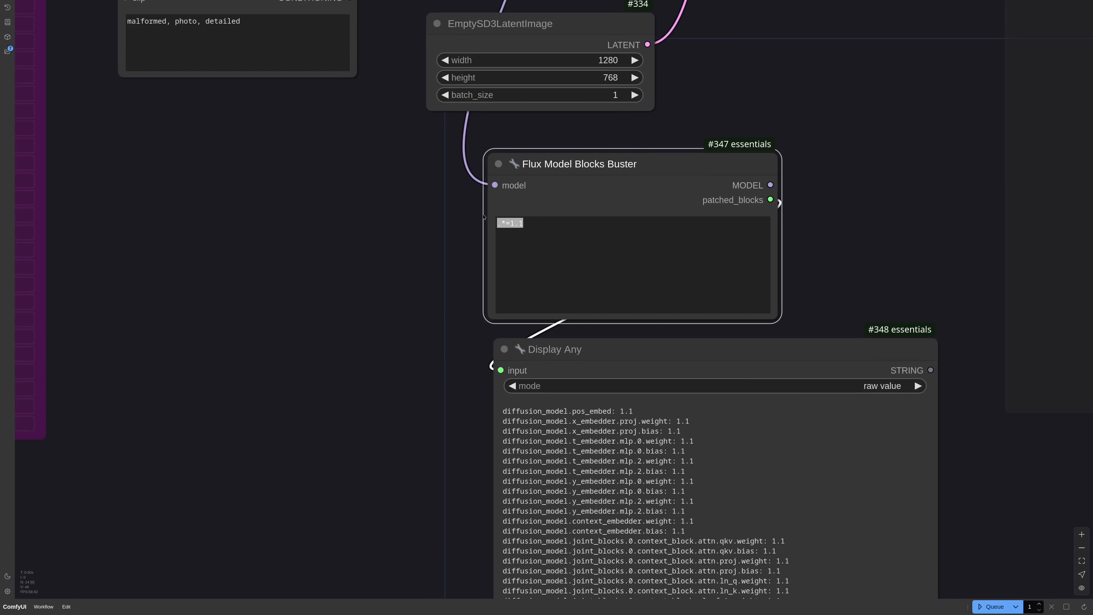
pyautogui.moveTo(714, 363)
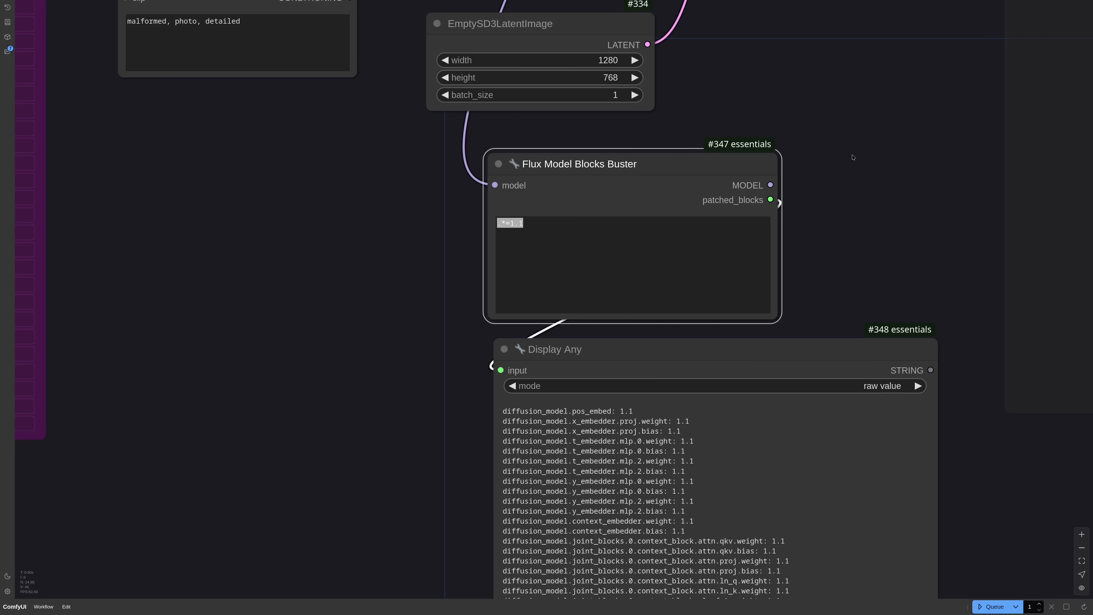
# Enter the regex rule 'context_block\.(mlp|ada)=0.9' into the Blocks Buster rules
pyautogui.write('context_block\\.(mlp|ada)=0.9')
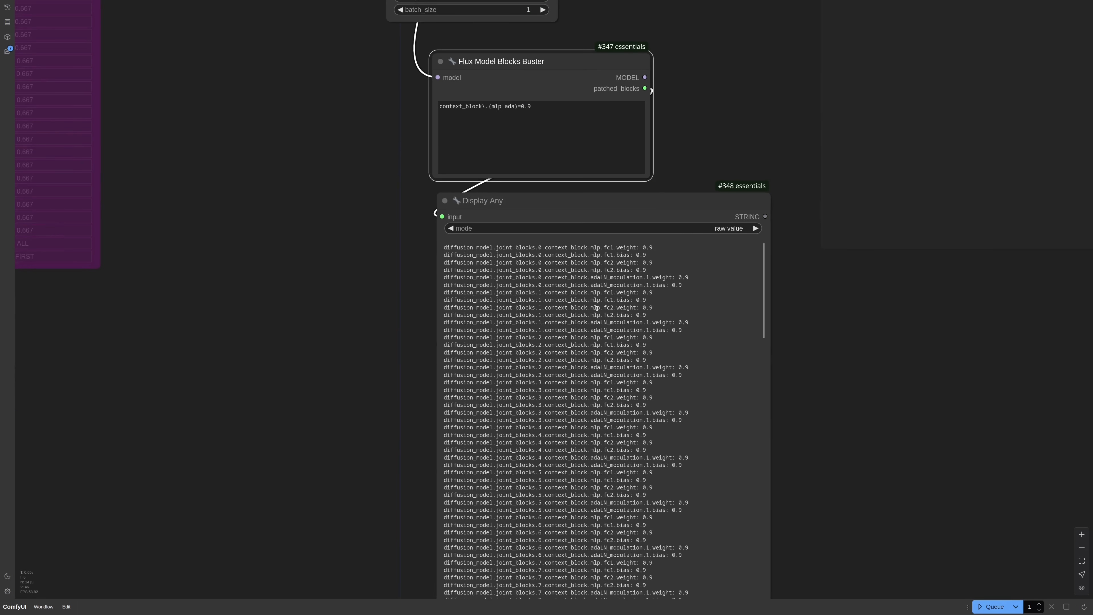
pyautogui.scroll(-3)
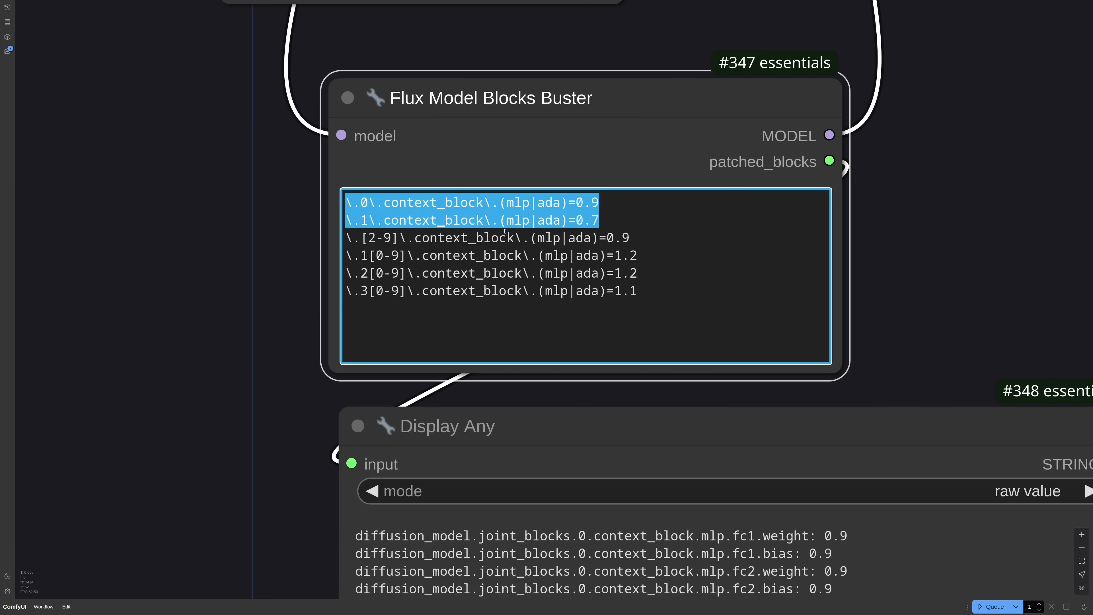
# Queue the workflow to render a palette-knife portrait using the patched block weights
pyautogui.click(637, 291)
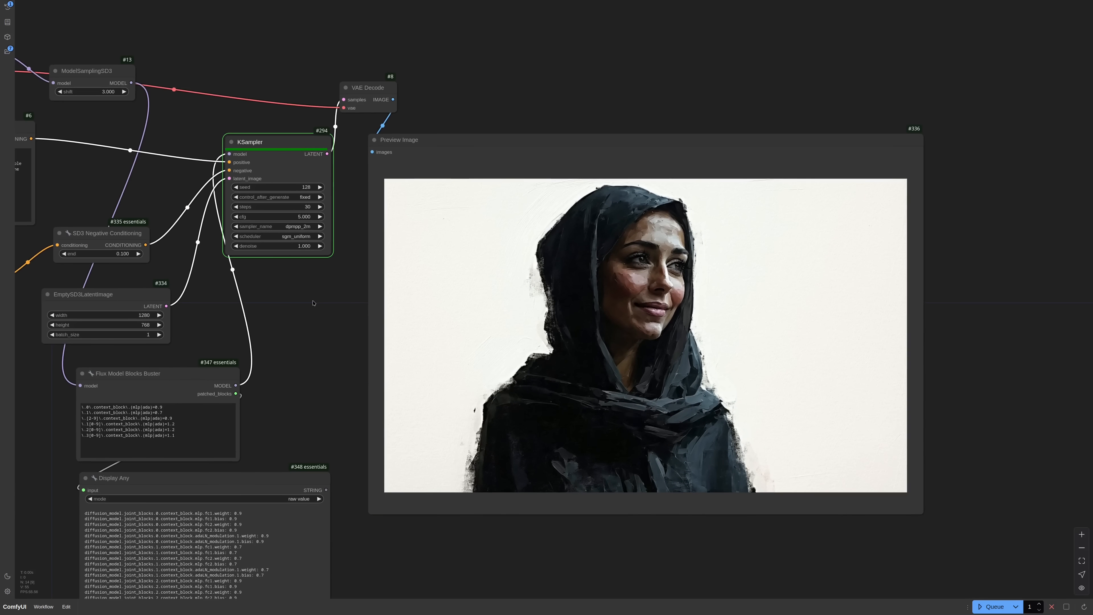
pyautogui.click(992, 606)
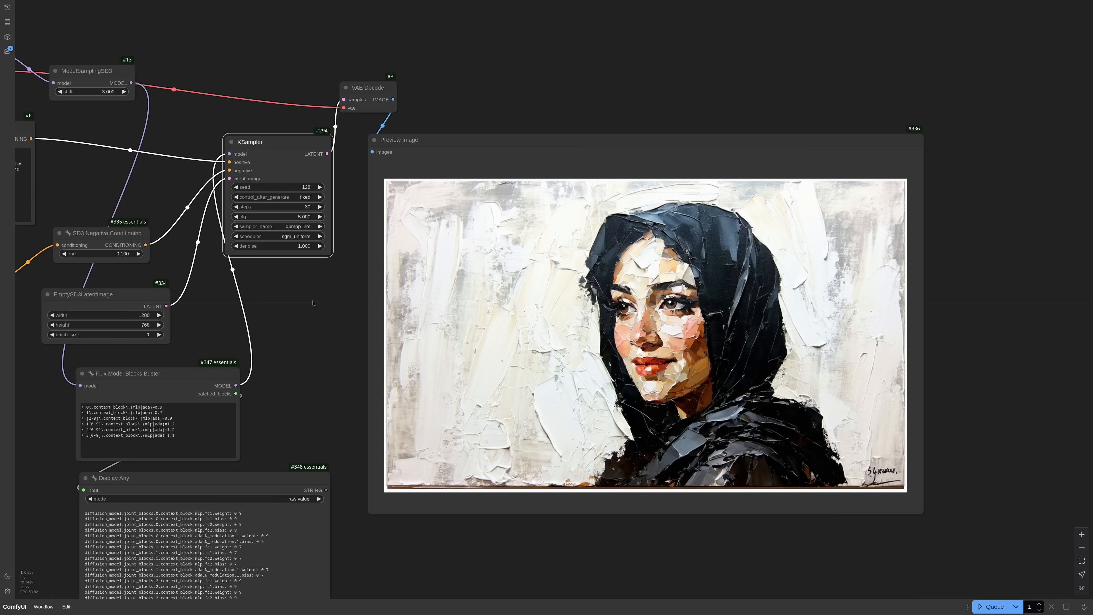
pyautogui.moveTo(599, 577)
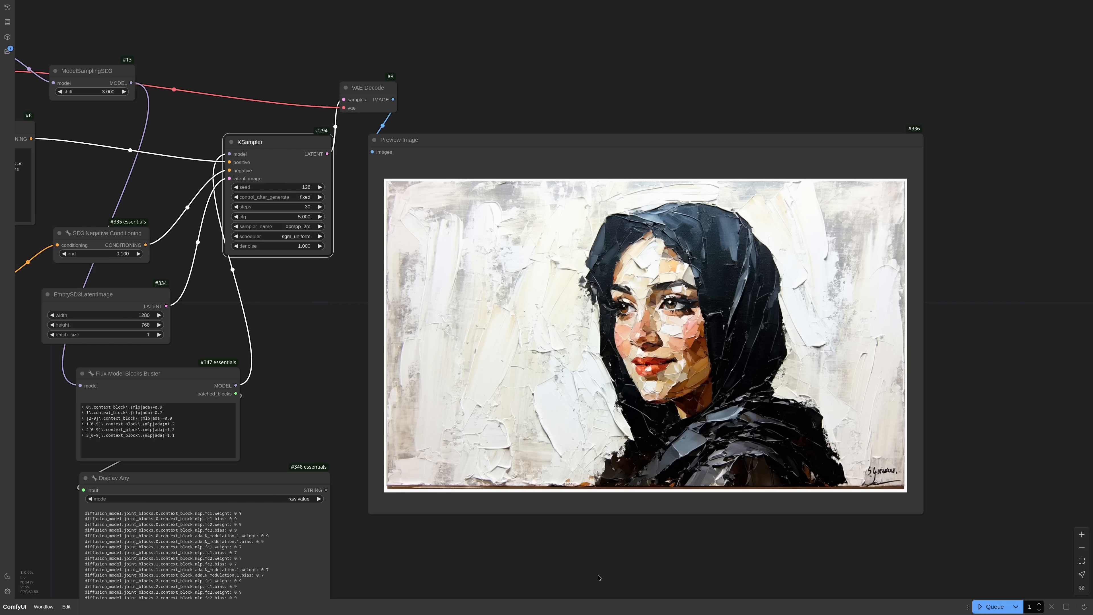
pyautogui.moveTo(653, 405)
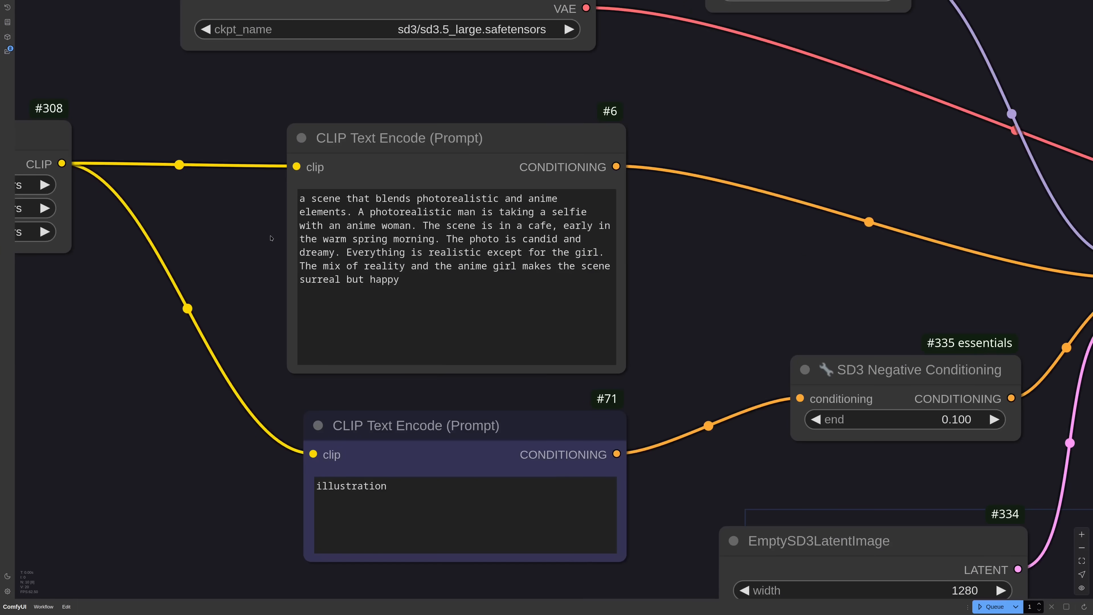
# Highlight the selfie sentence in the anime-selfie prompt to review it before generating
pyautogui.moveTo(358, 212); pyautogui.dragTo(506, 212)
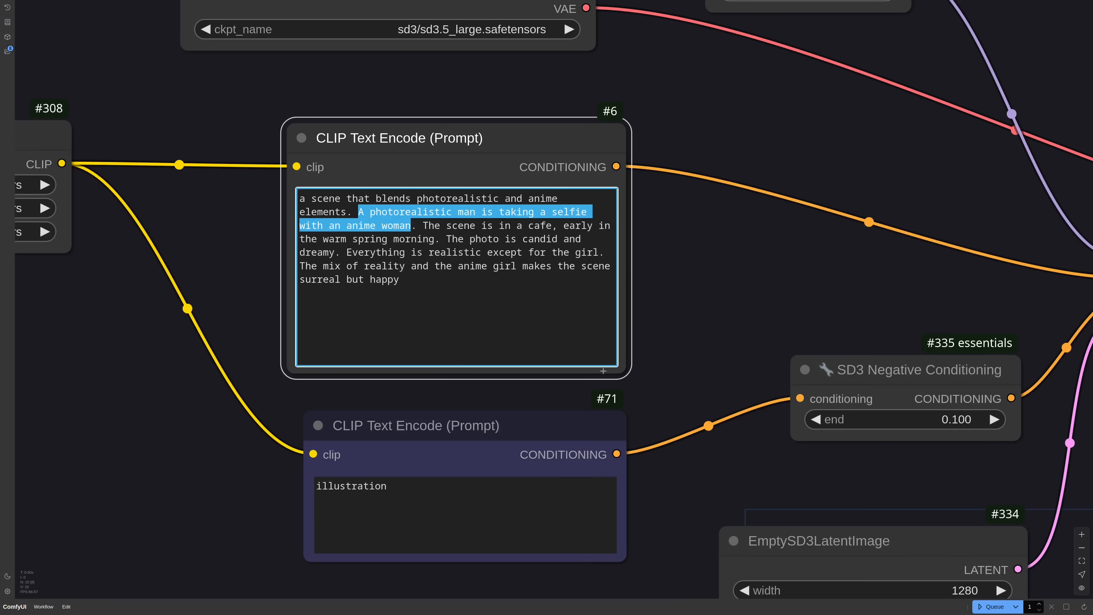
pyautogui.scroll(-3)
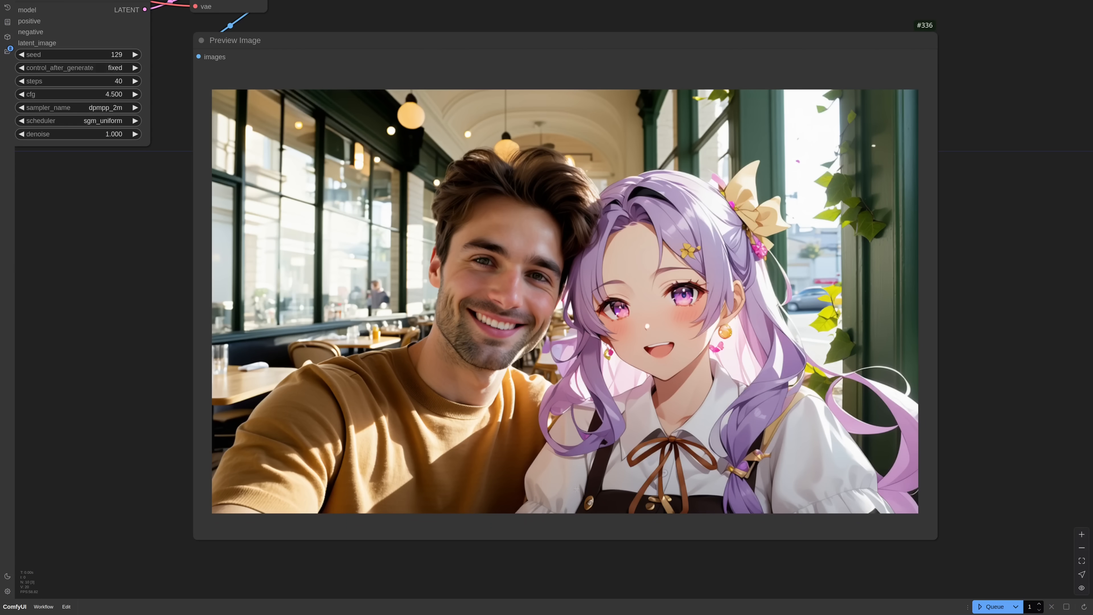
pyautogui.moveTo(484, 502)
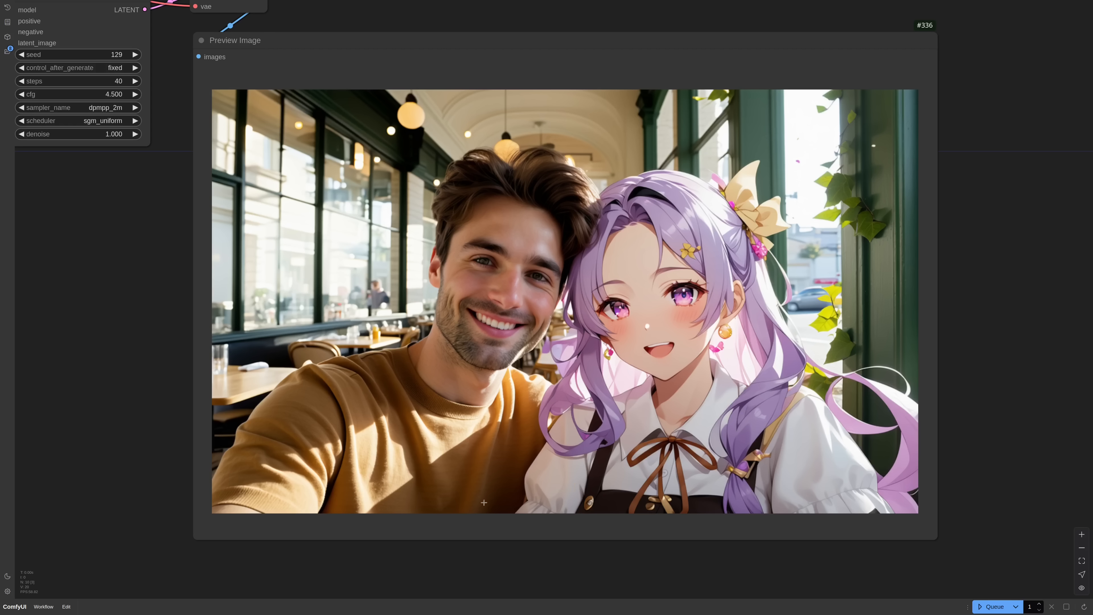
pyautogui.moveTo(500, 561)
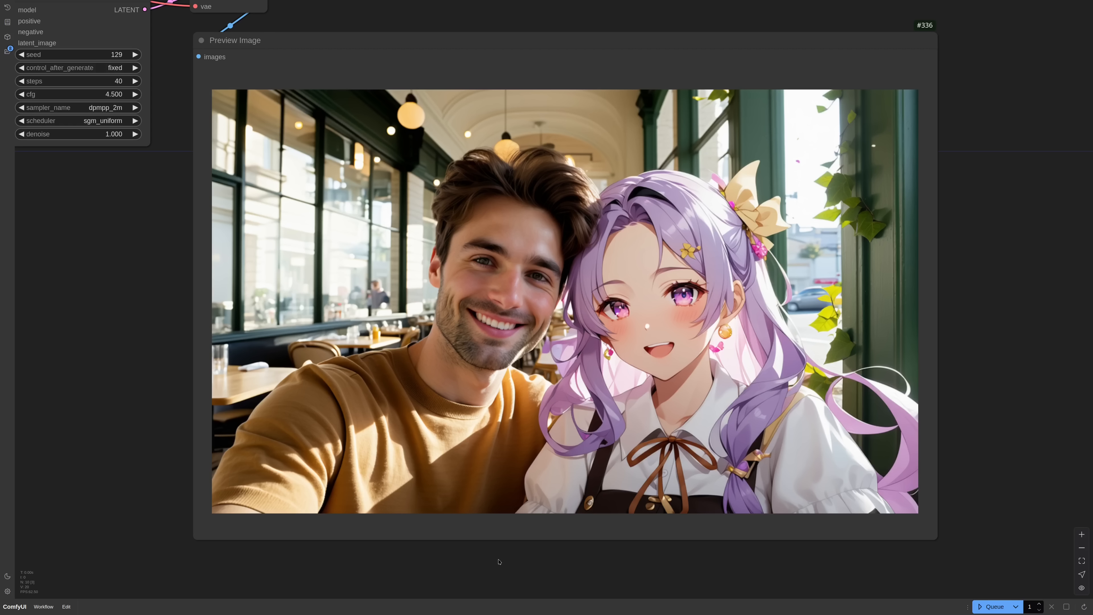
pyautogui.moveTo(541, 563)
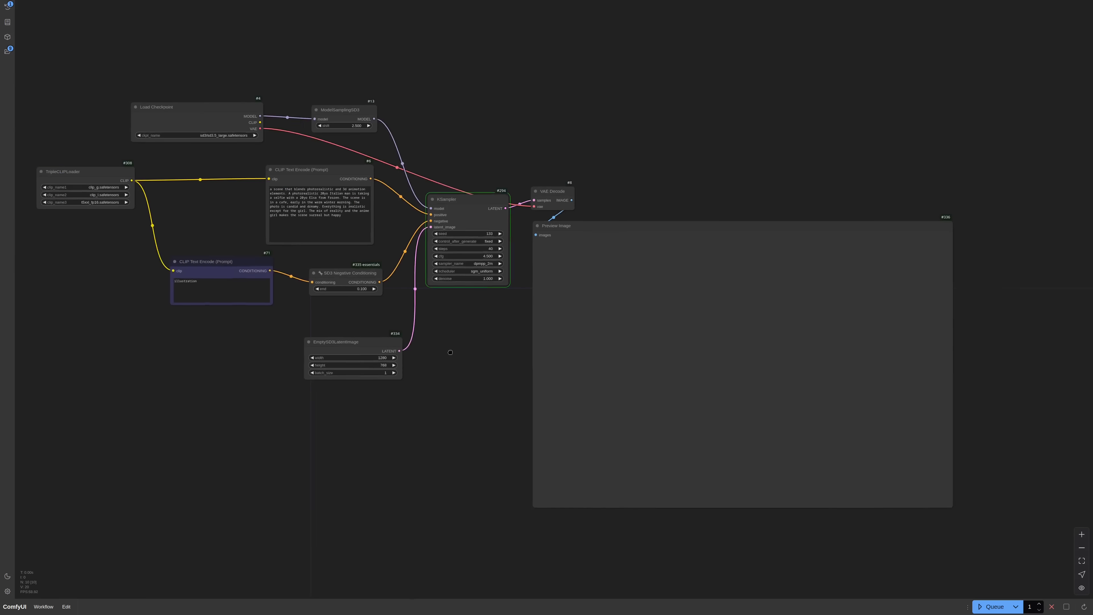
# Bring the positive prompt into view and highlight 'Elsa from Frozen' for the winter café selfie
pyautogui.moveTo(449, 352); pyautogui.dragTo(491, 321)
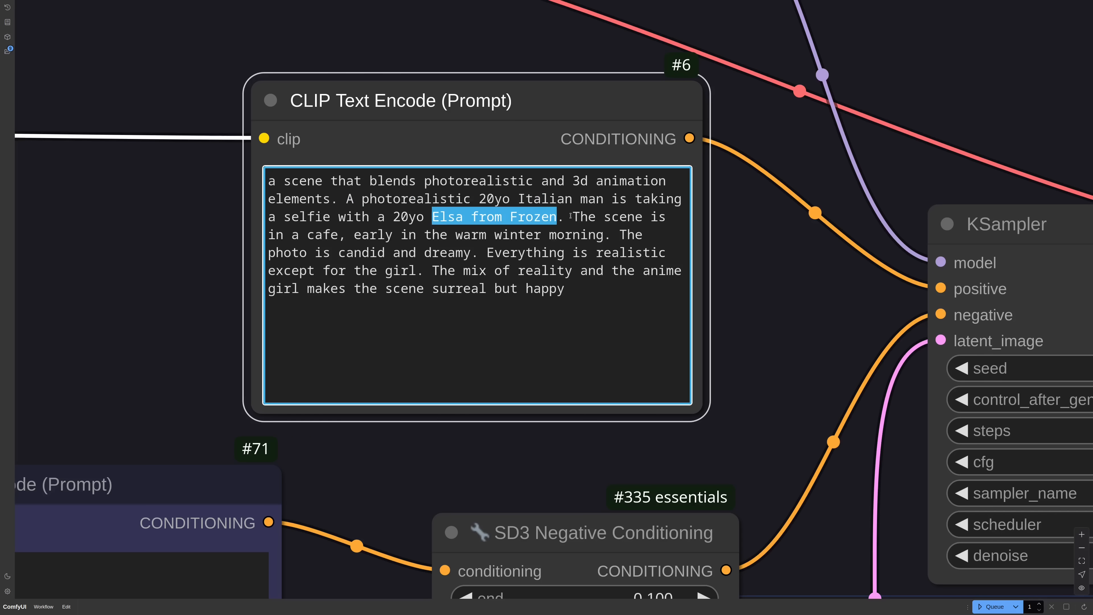
pyautogui.moveTo(573, 217); pyautogui.dragTo(603, 234)
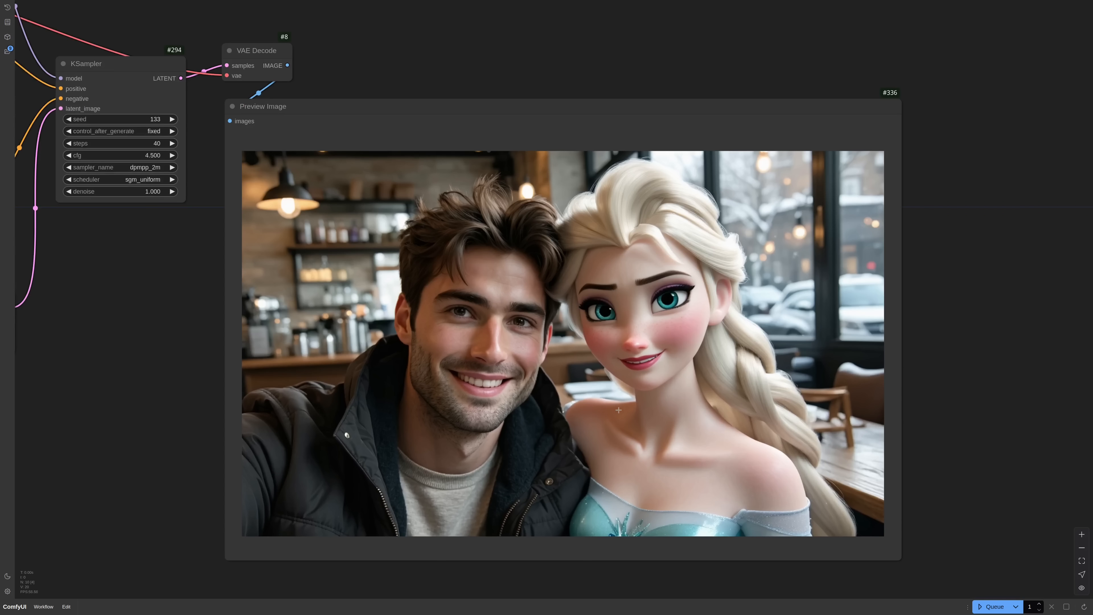
pyautogui.moveTo(642, 417)
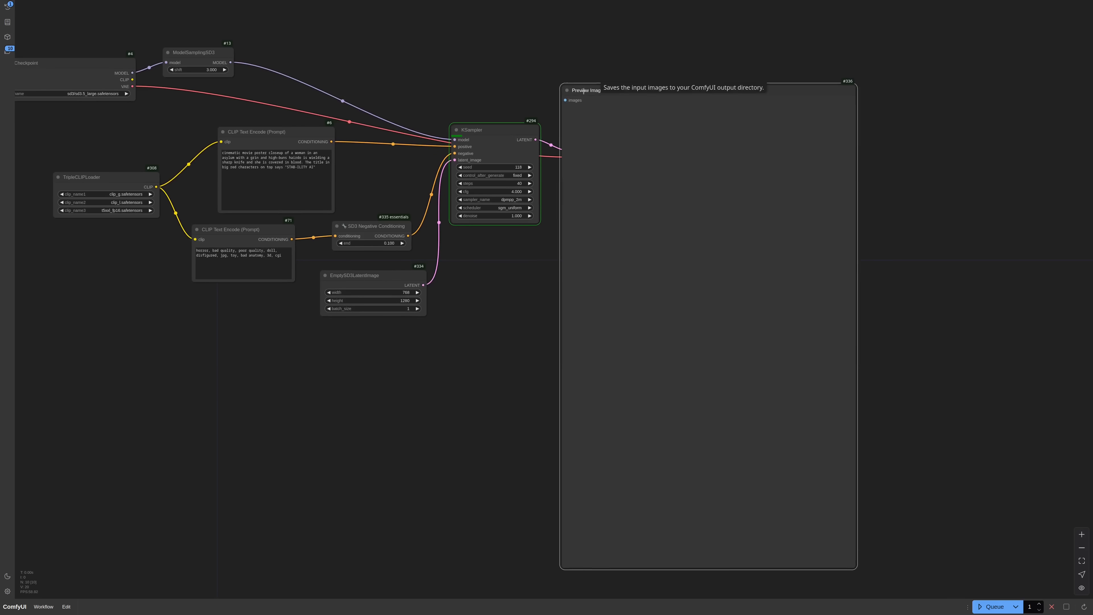
pyautogui.moveTo(594, 168)
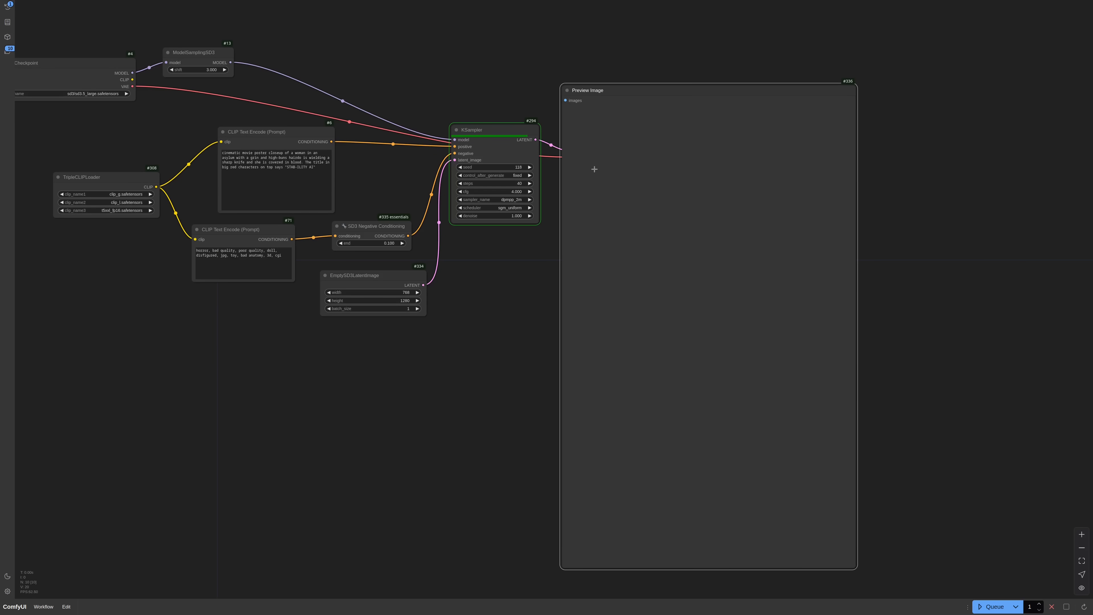
# Queue repeated runs to regenerate the STAB-ILITY knife-woman horror poster and compare variations
pyautogui.click(993, 606)
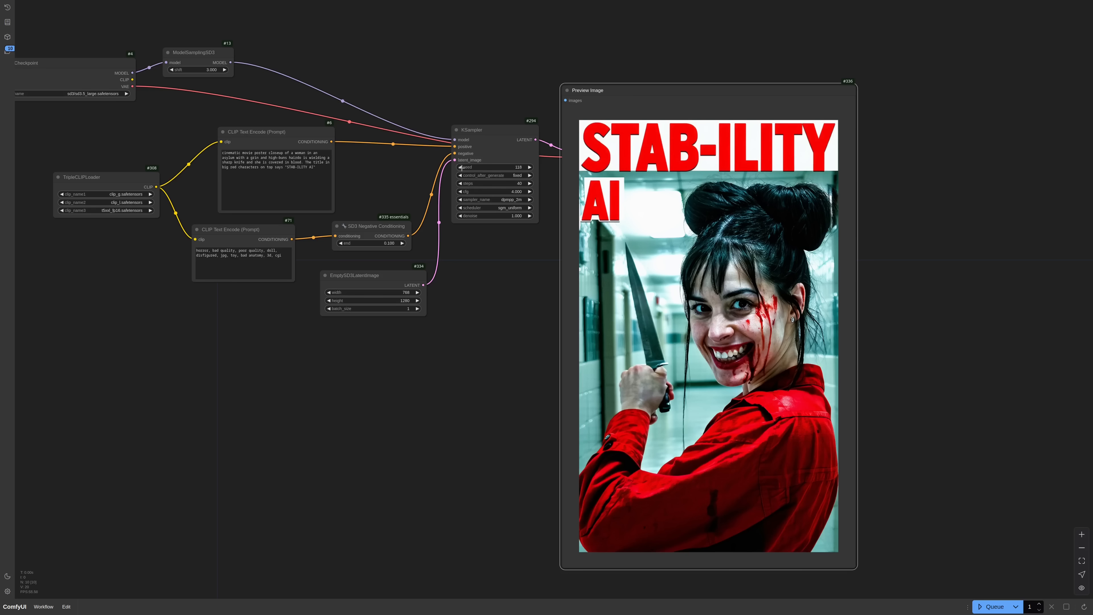
pyautogui.click(494, 130)
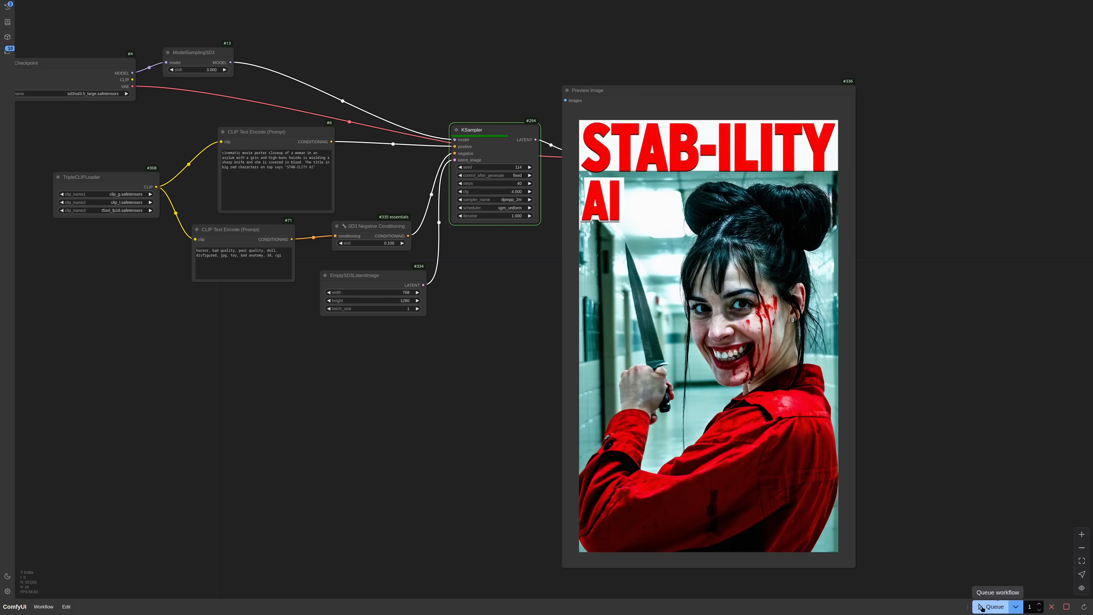
pyautogui.click(992, 606)
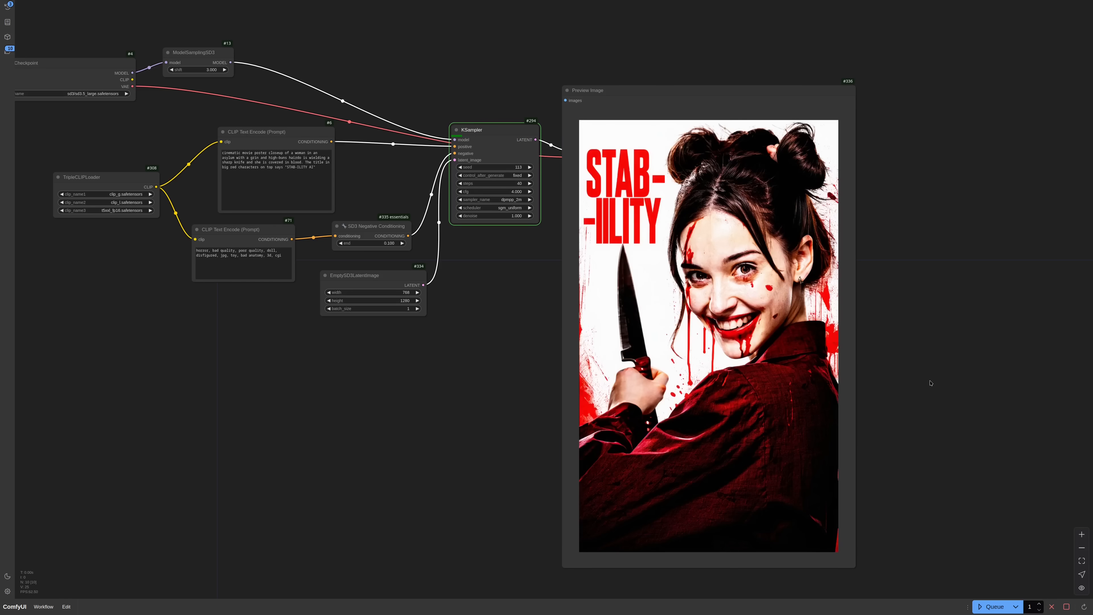
pyautogui.click(993, 606)
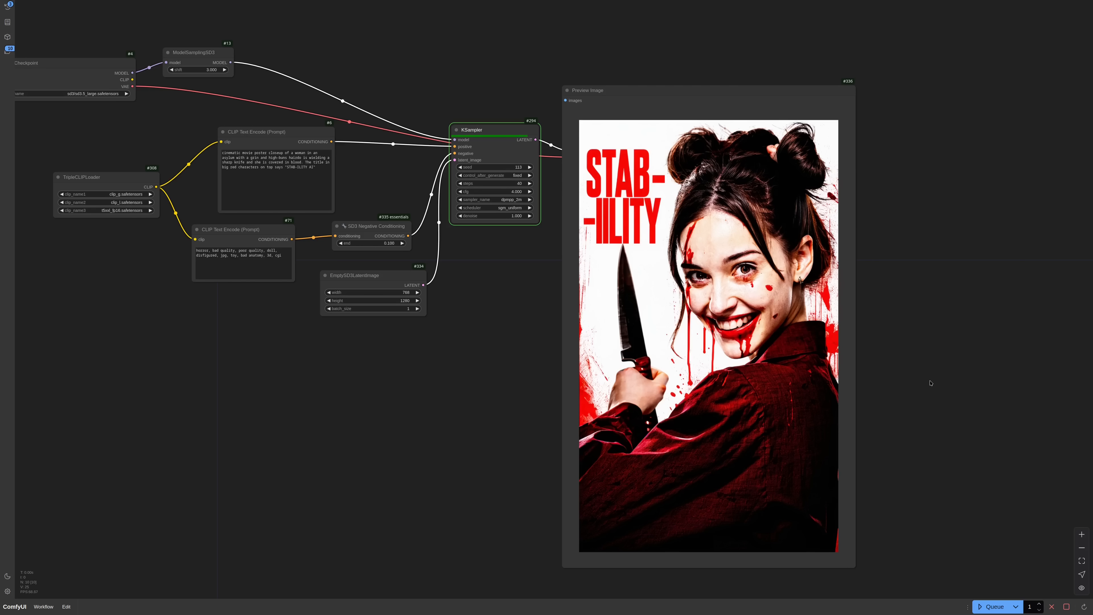
pyautogui.click(993, 606)
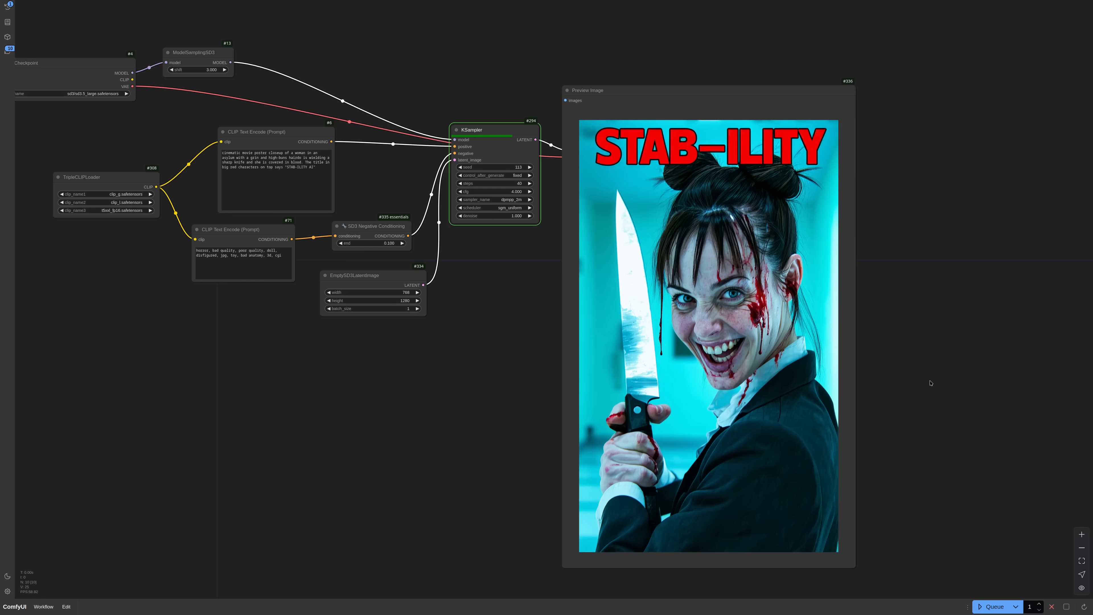
pyautogui.click(993, 606)
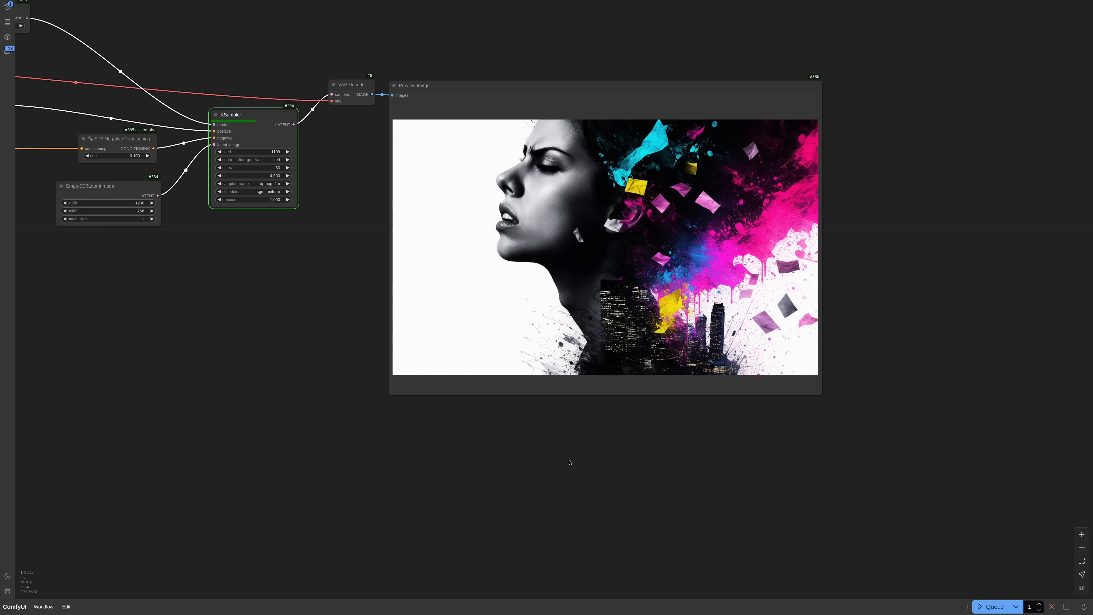
pyautogui.moveTo(541, 468)
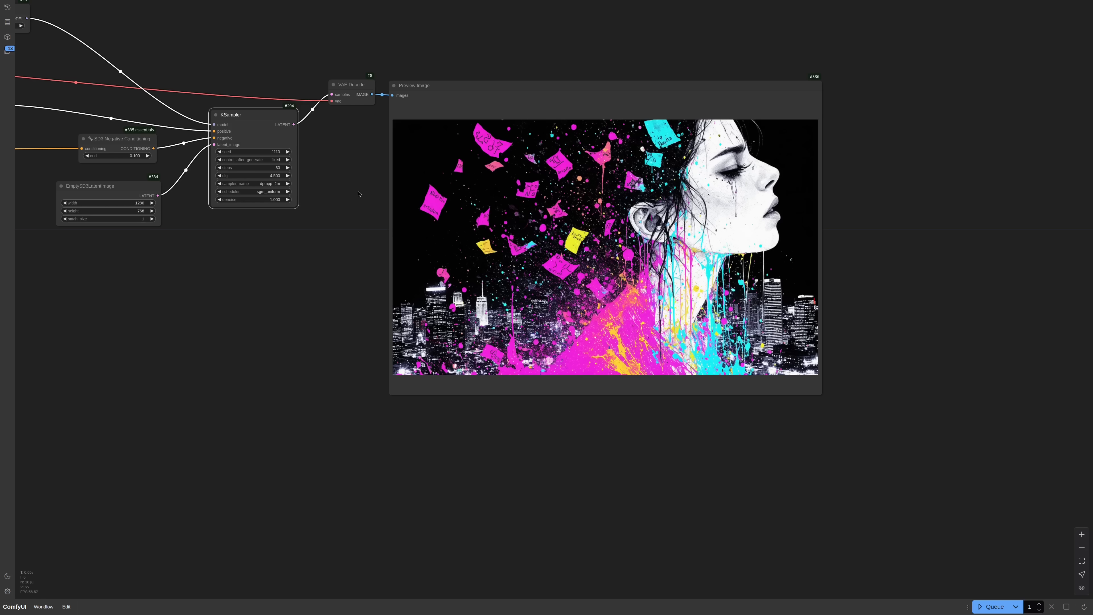
# Generate another splash portrait, then bring the astronaut girl workflow into view
pyautogui.click(253, 115)
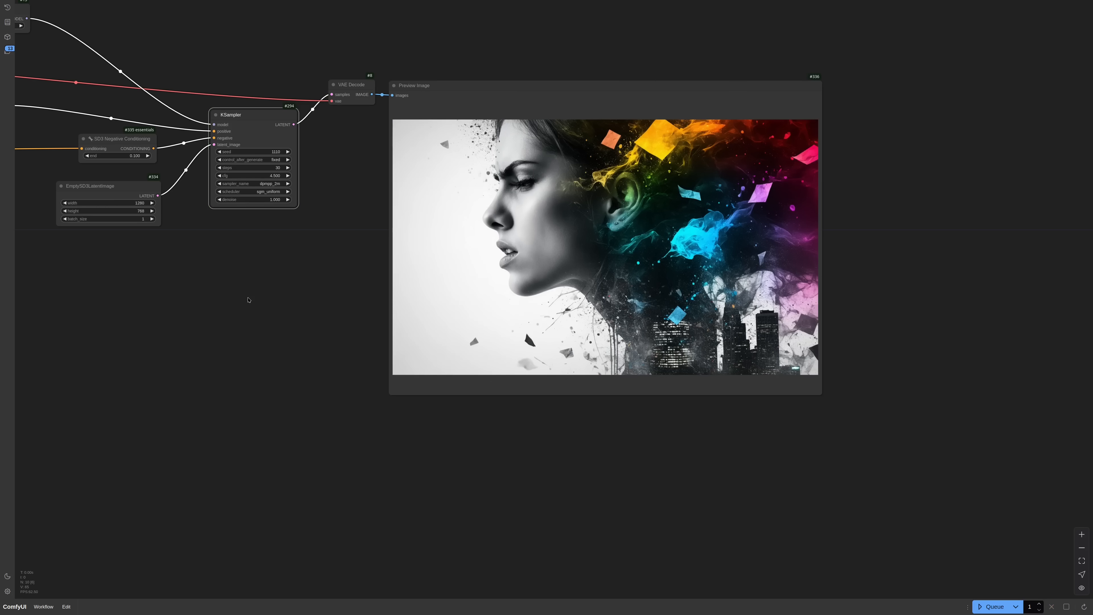
pyautogui.scroll(-3)
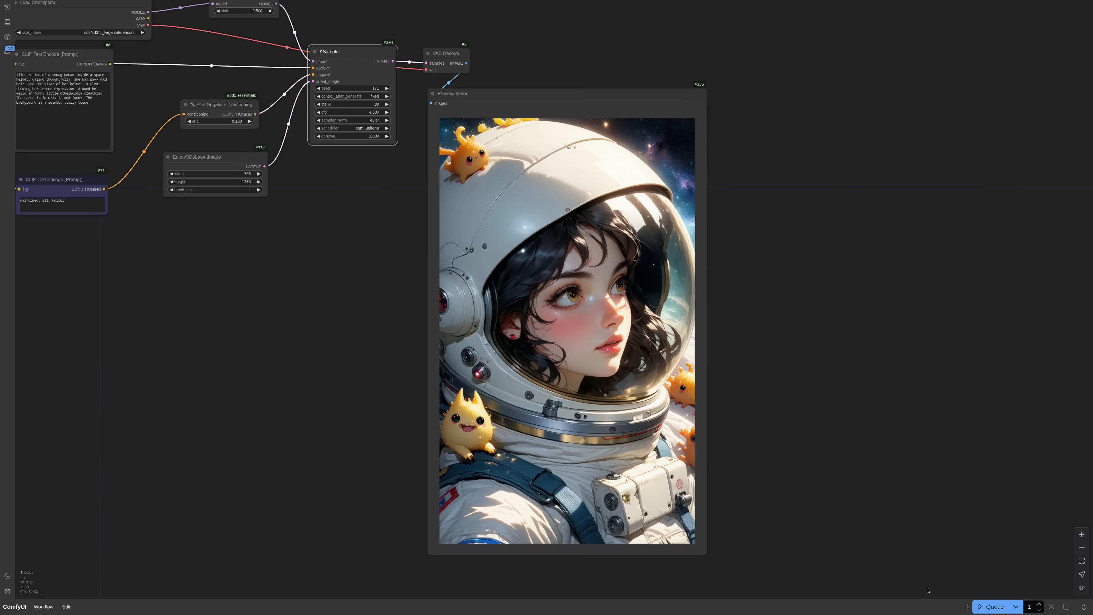
# Queue a new astronaut girl illustration among colorful creatures, planets and stars
pyautogui.click(991, 606)
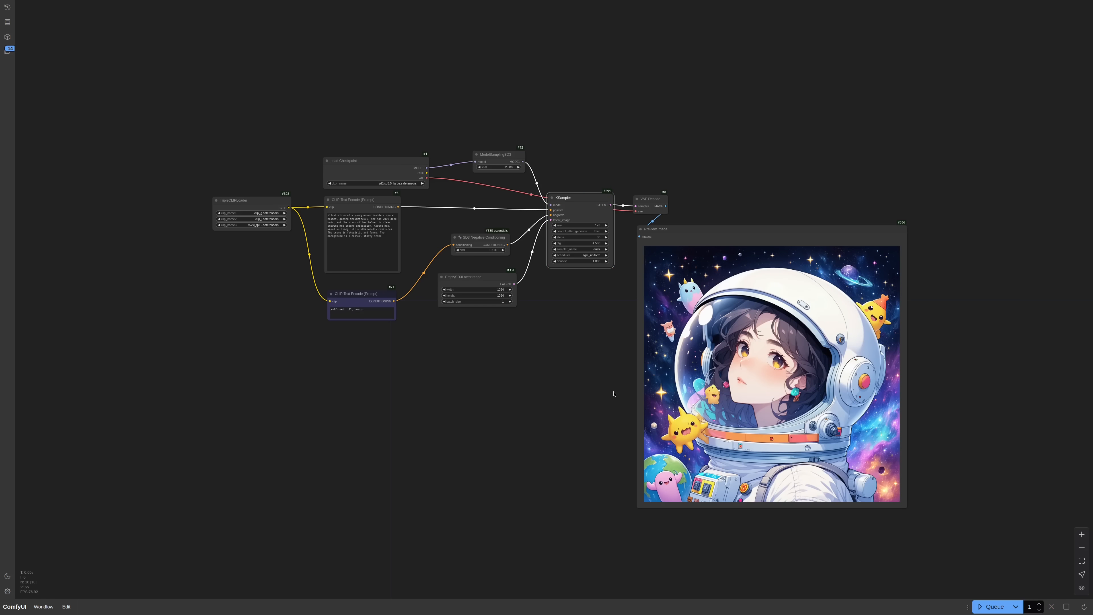
pyautogui.moveTo(616, 608)
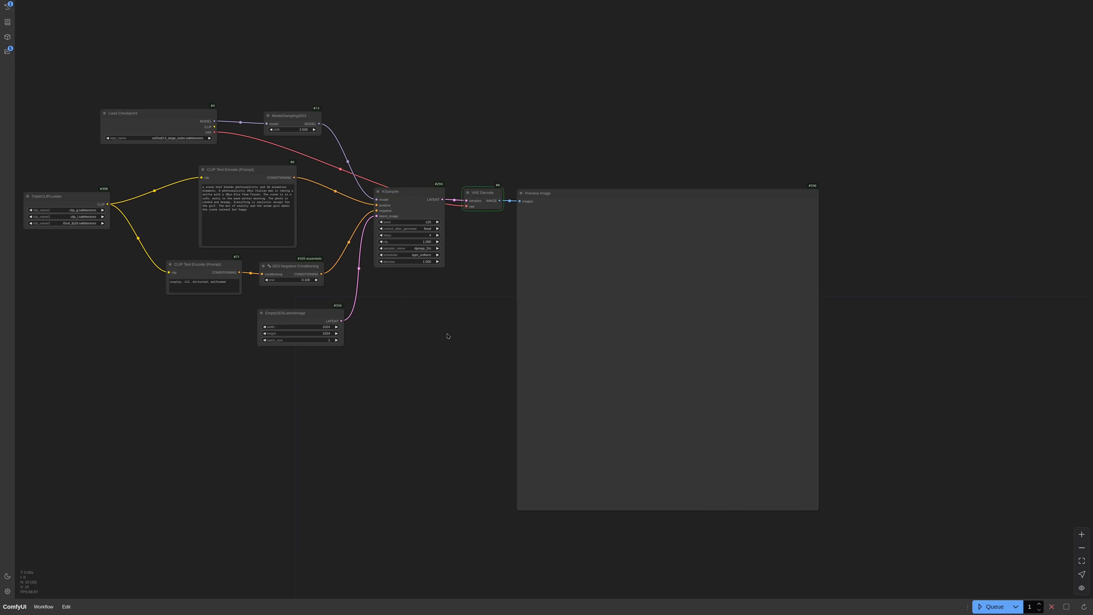
# Run the Turbo workflow for the café selfie with Elsa and inspect the KSampler at 4 steps, CFG 1
pyautogui.click(993, 606)
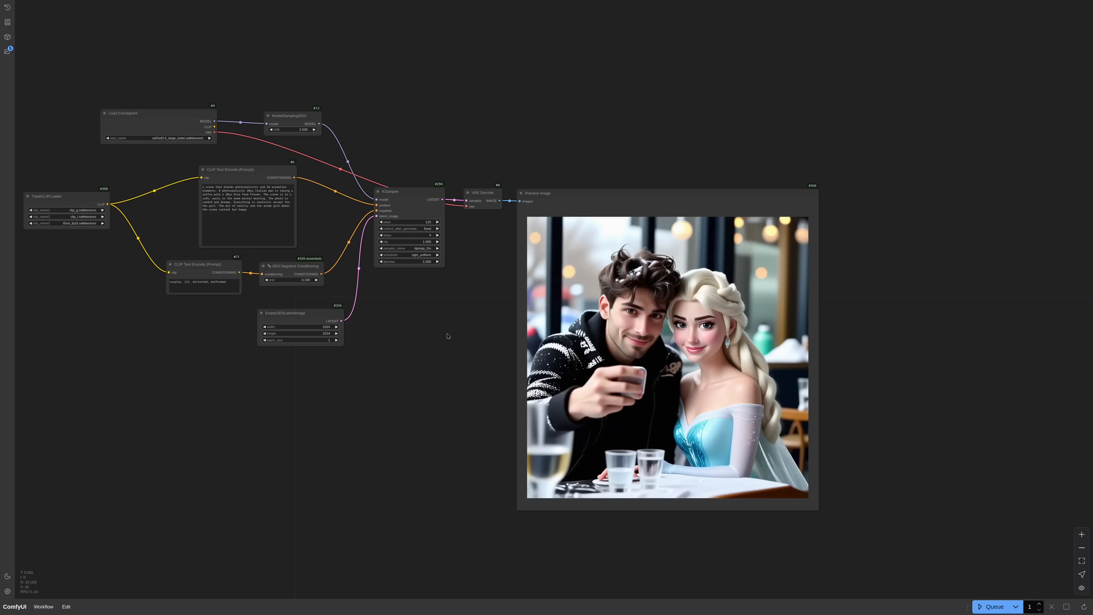
pyautogui.moveTo(505, 408)
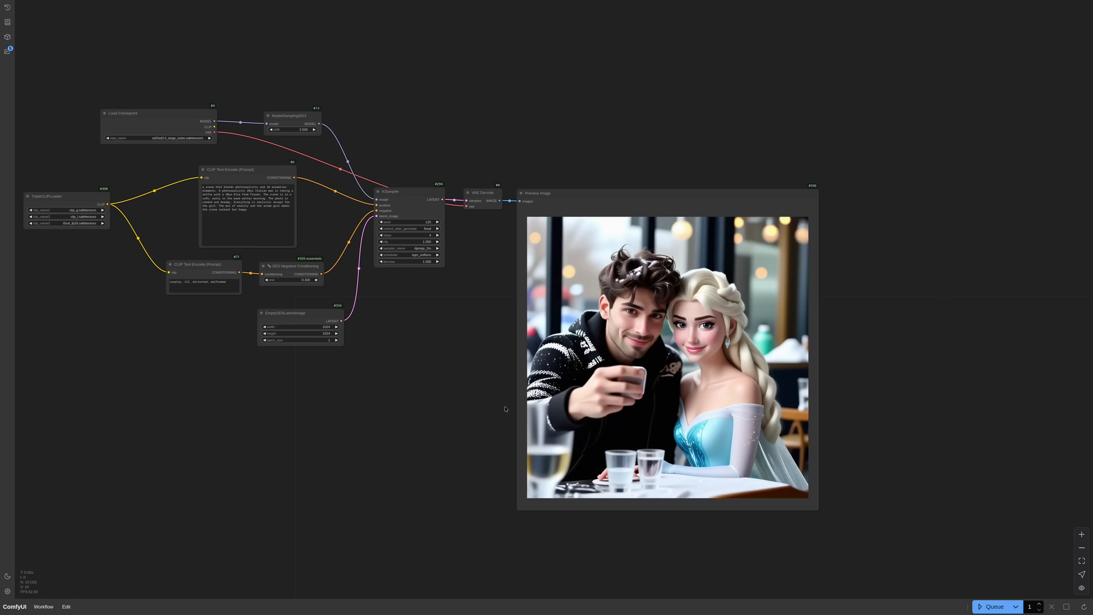
pyautogui.moveTo(556, 418)
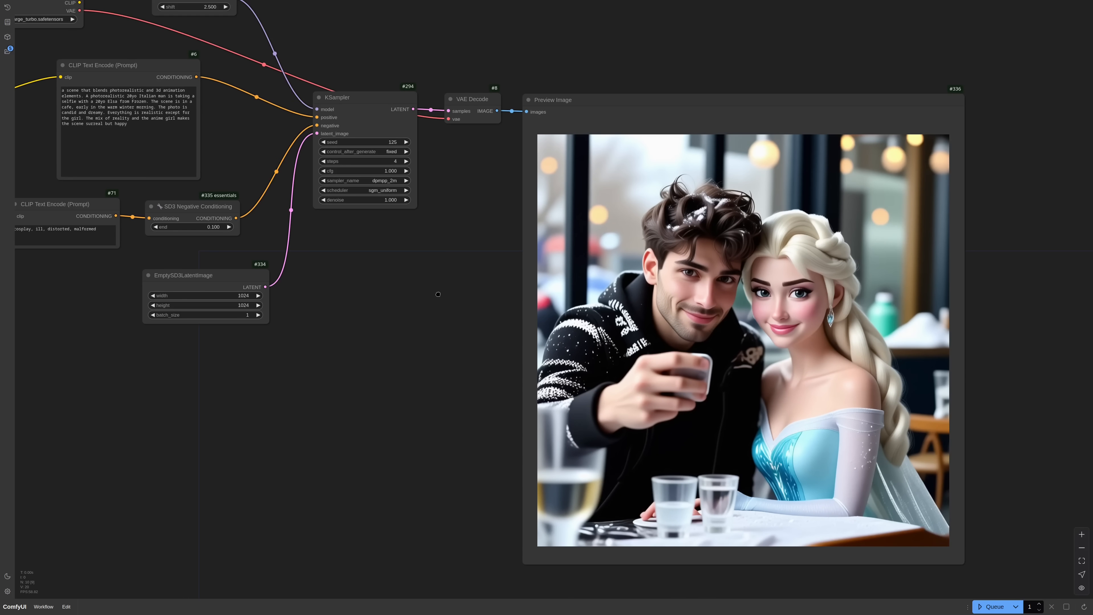
pyautogui.moveTo(332, 182)
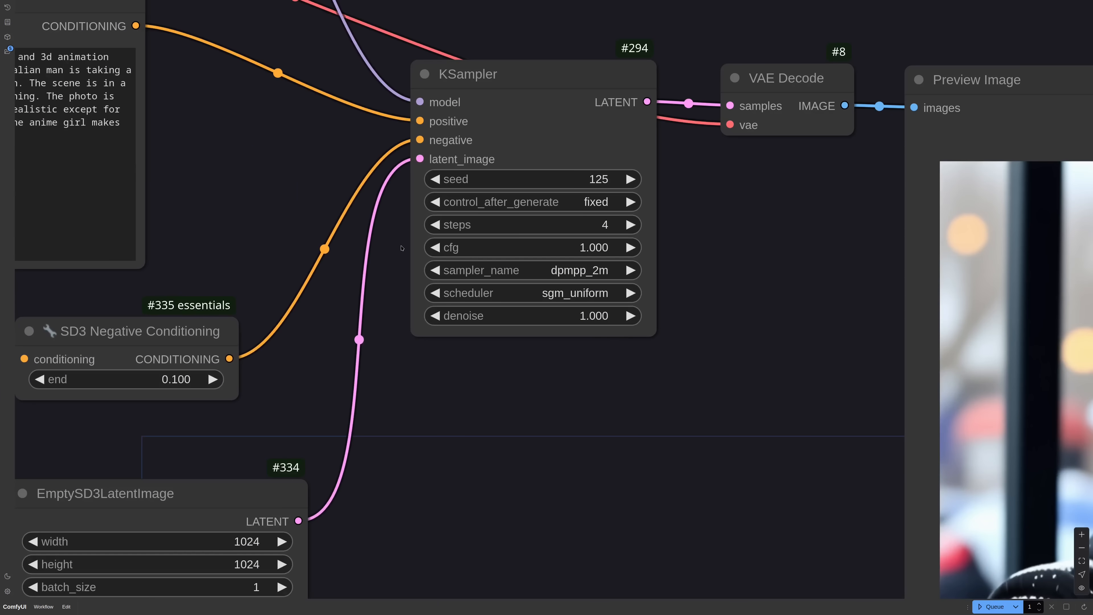
pyautogui.scroll(-3)
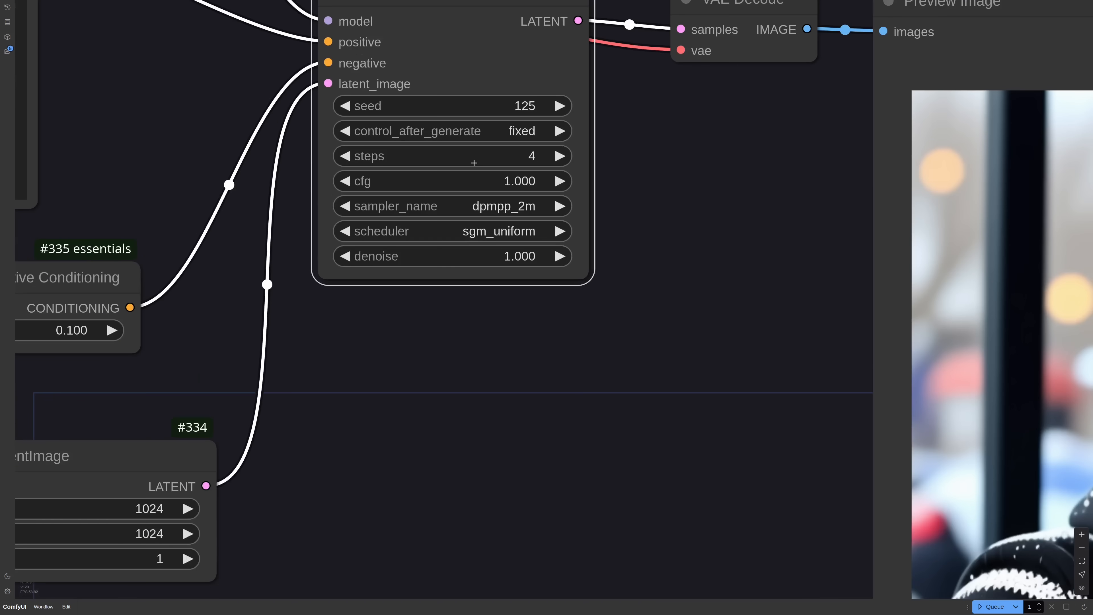
# Switch the KSampler to ddim with ddim_uniform scheduling and regenerate the café selfie
pyautogui.click(450, 205)
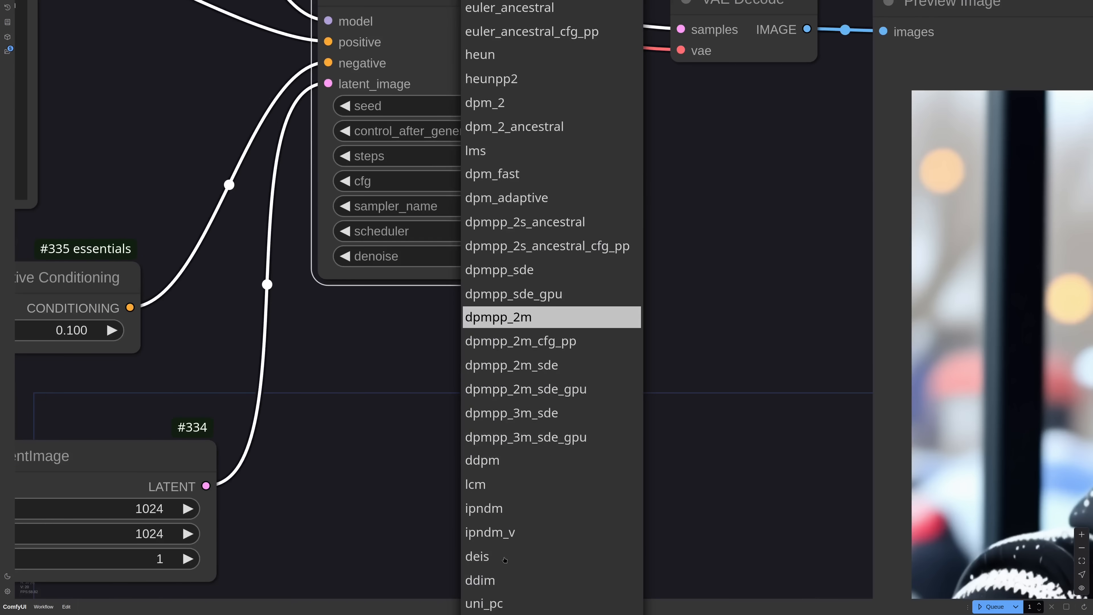
pyautogui.click(480, 580)
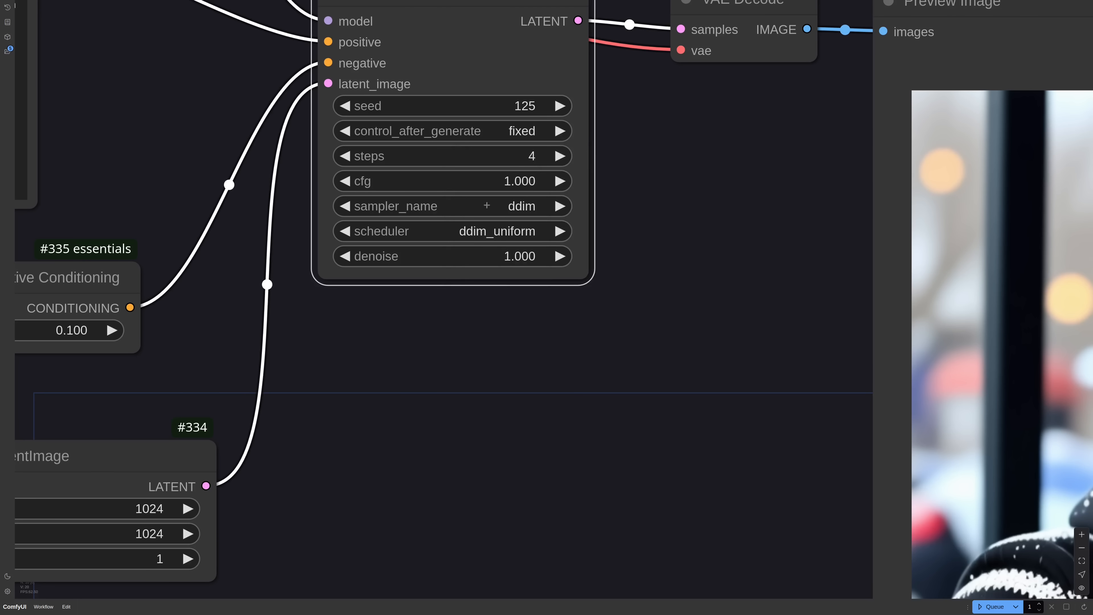
pyautogui.click(559, 155)
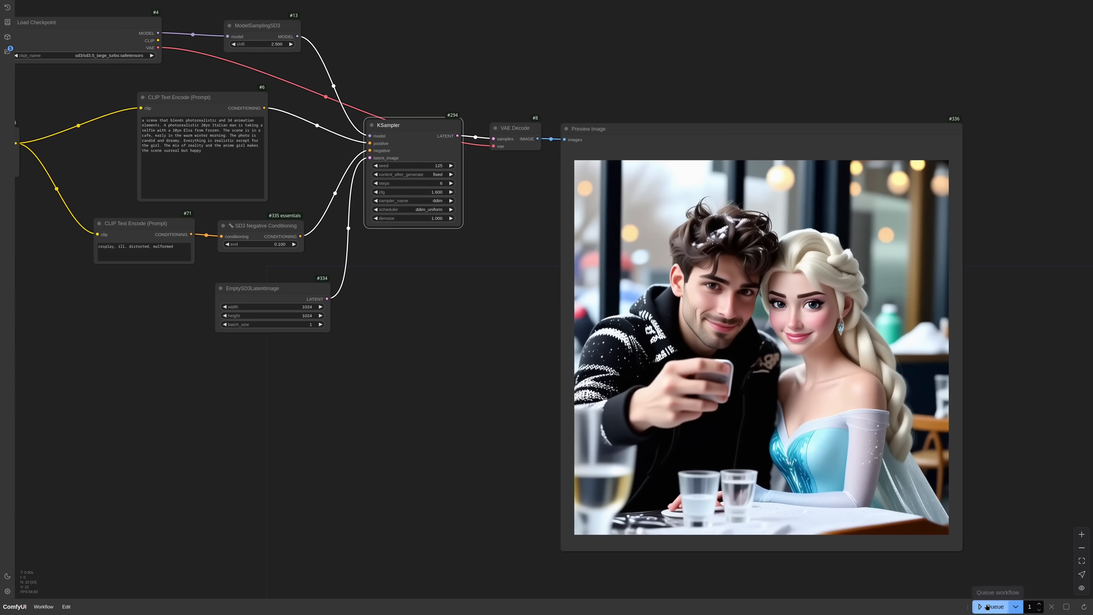
pyautogui.click(991, 606)
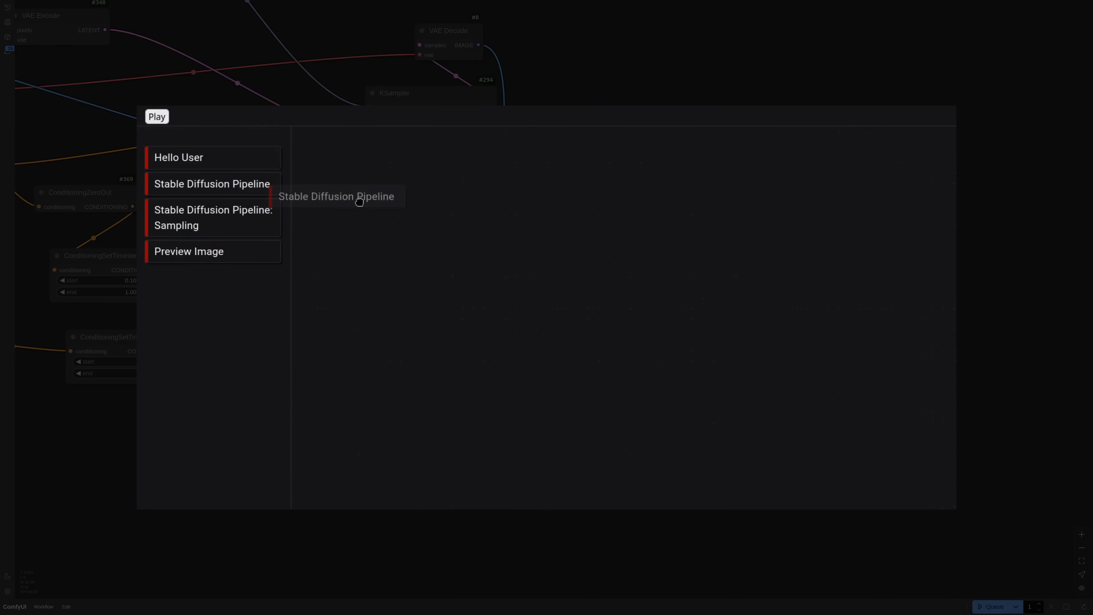
# Place the Stable Diffusion Pipeline node and set its model ID to play/AbsoluteReality_v1.8.1
pyautogui.click(211, 184)
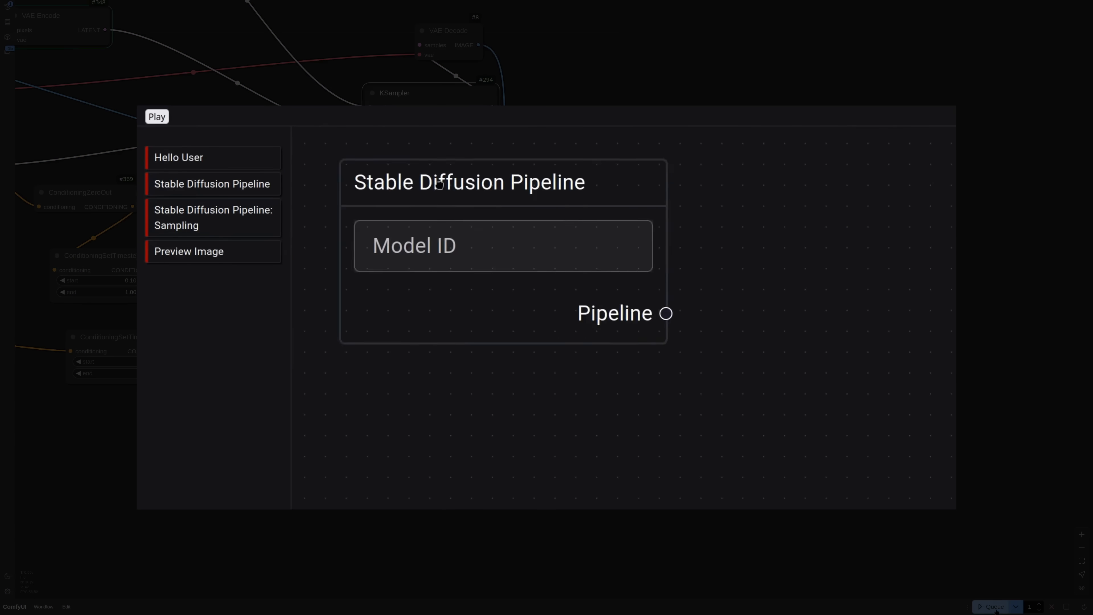
pyautogui.scroll(-3)
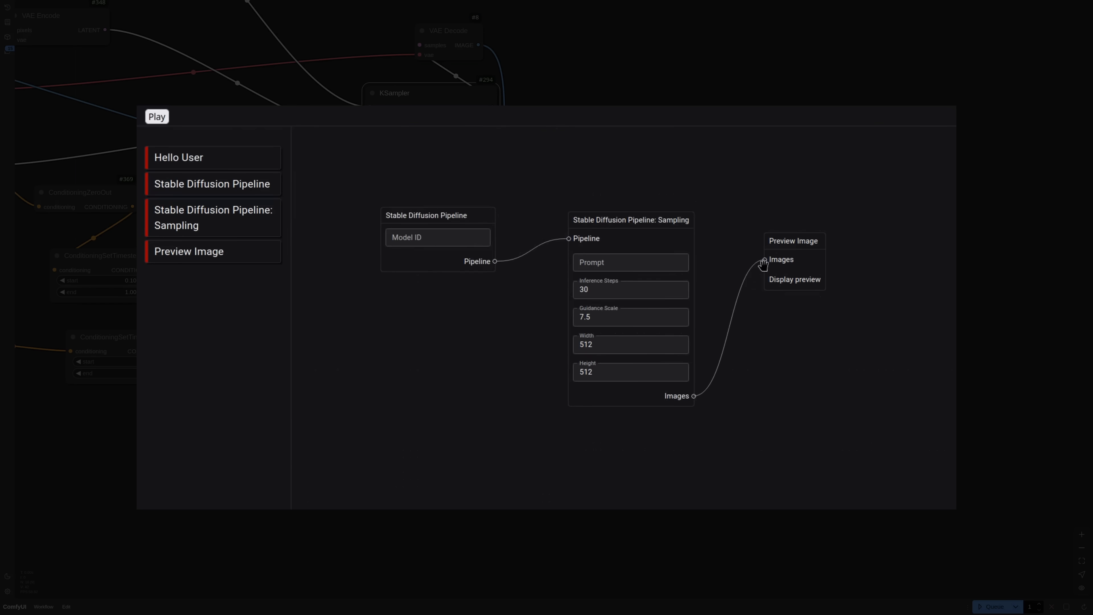
pyautogui.write('play/AbsoluteReality_v1.8.1')
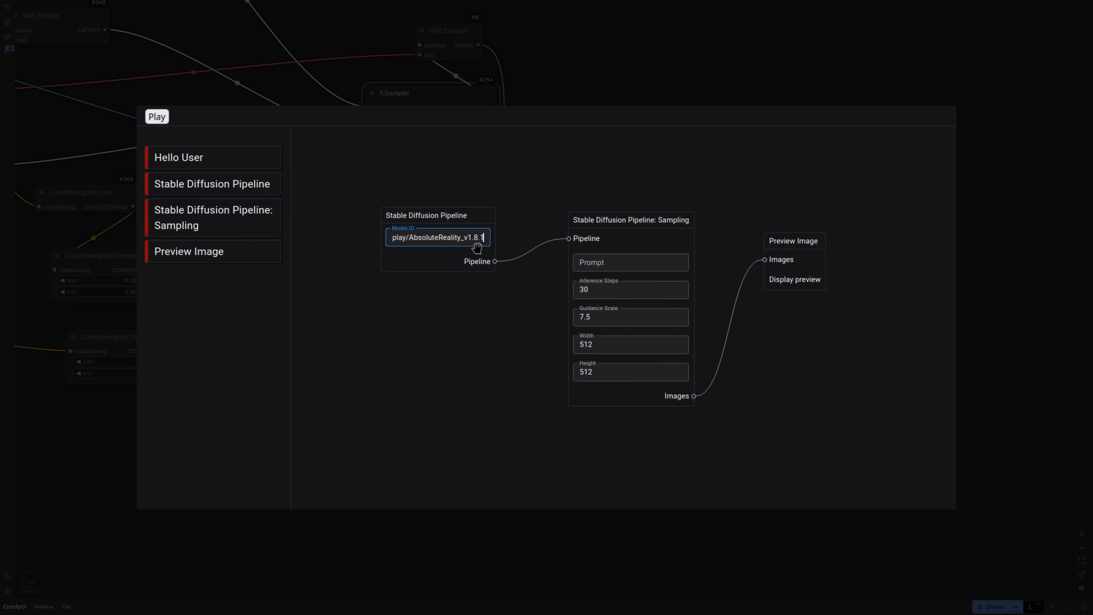
# Enter the prompt 'most beautiful cat' and run the pipeline to generate cat portraits
pyautogui.click(630, 262)
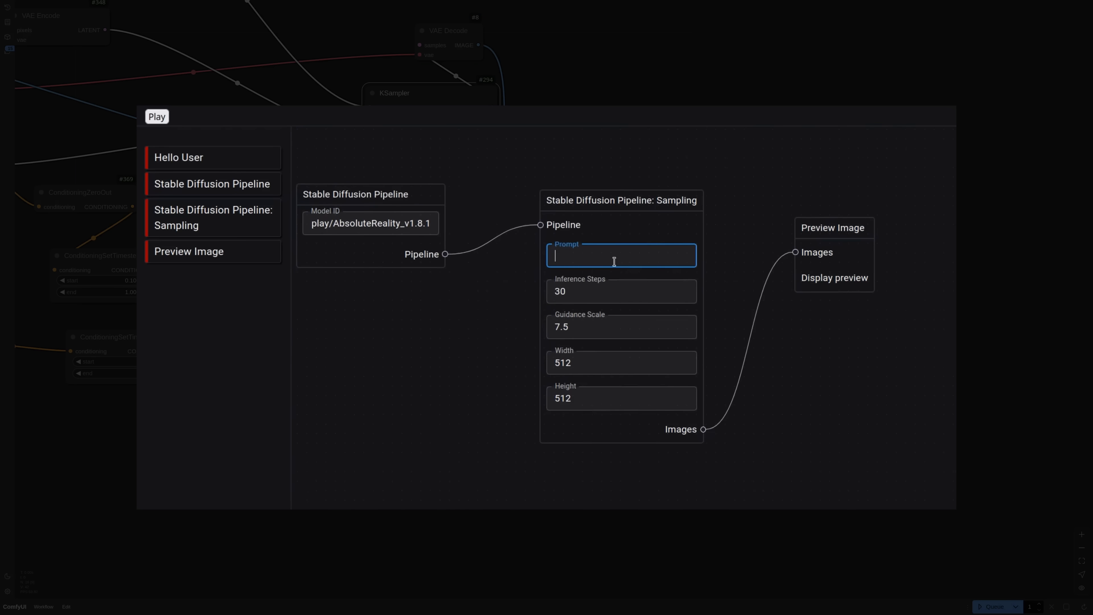
pyautogui.write('most bea')
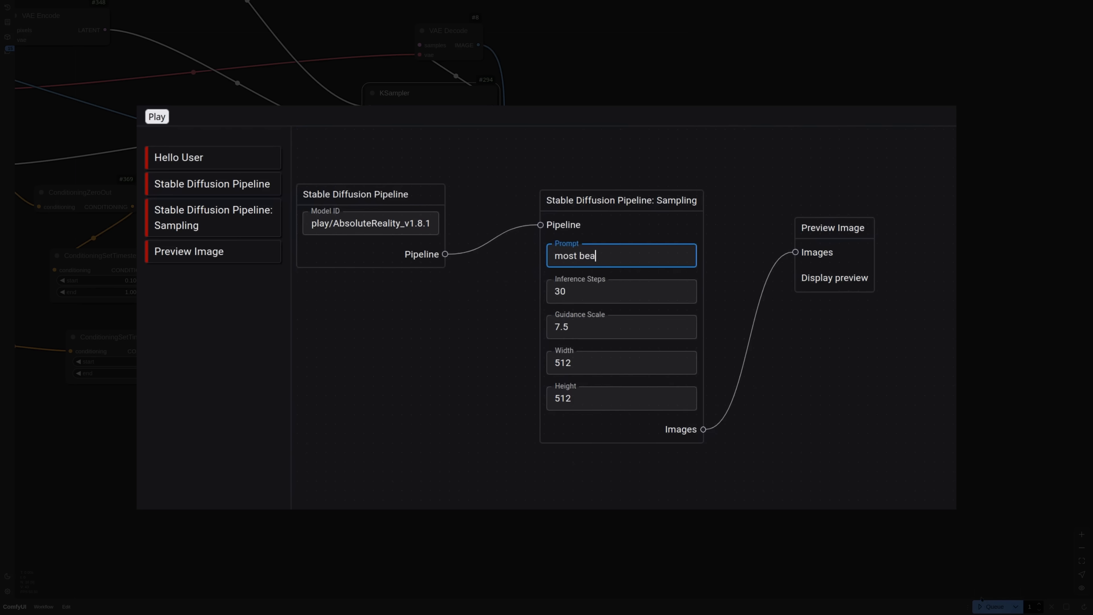
pyautogui.write('utiful cat')
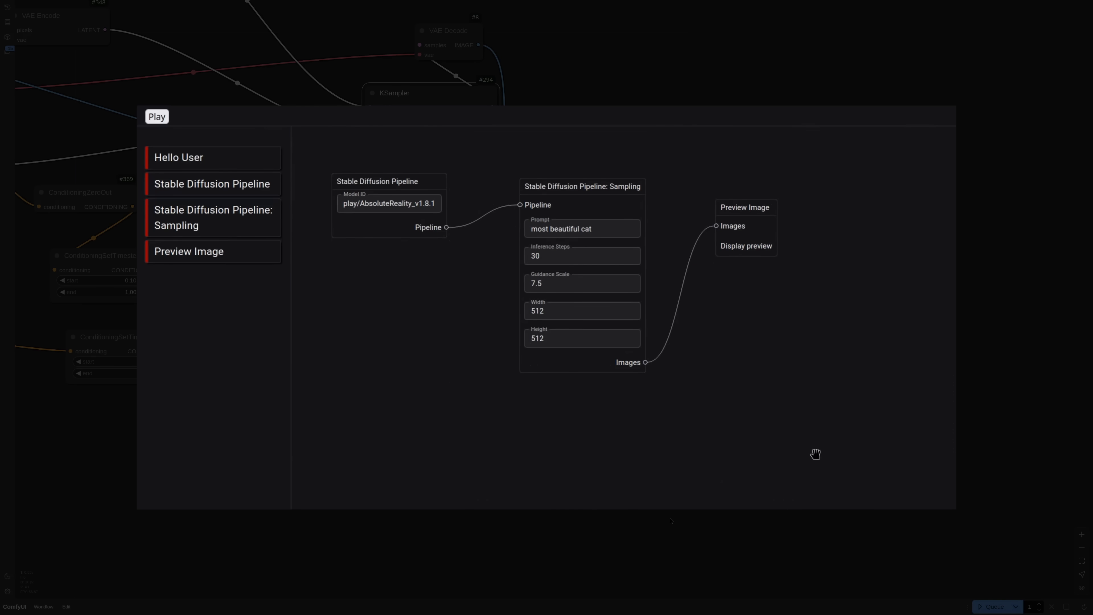
pyautogui.moveTo(360, 267)
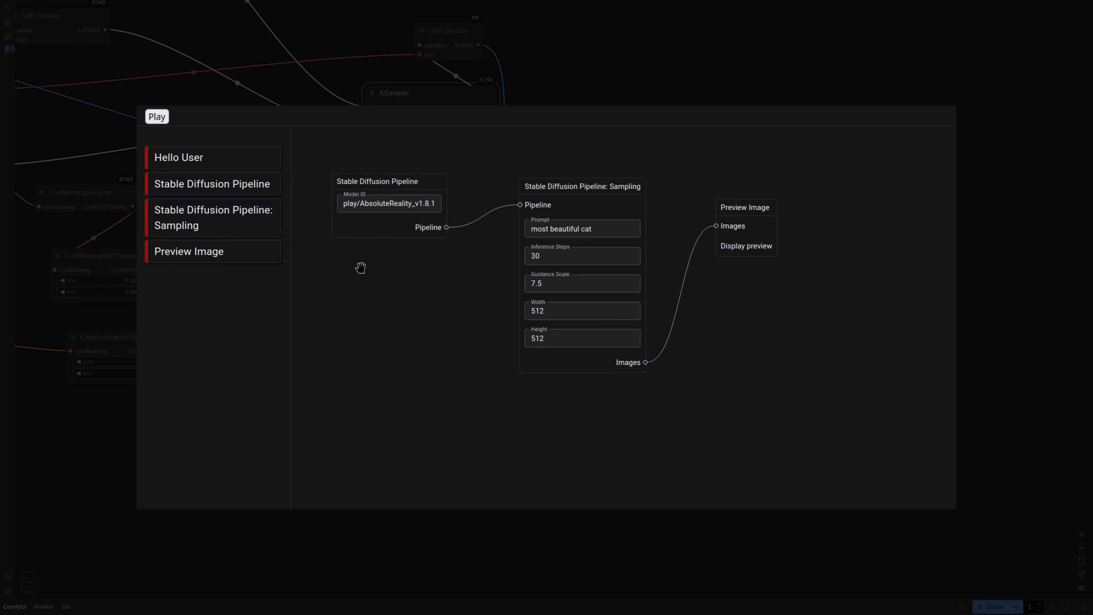
pyautogui.click(158, 116)
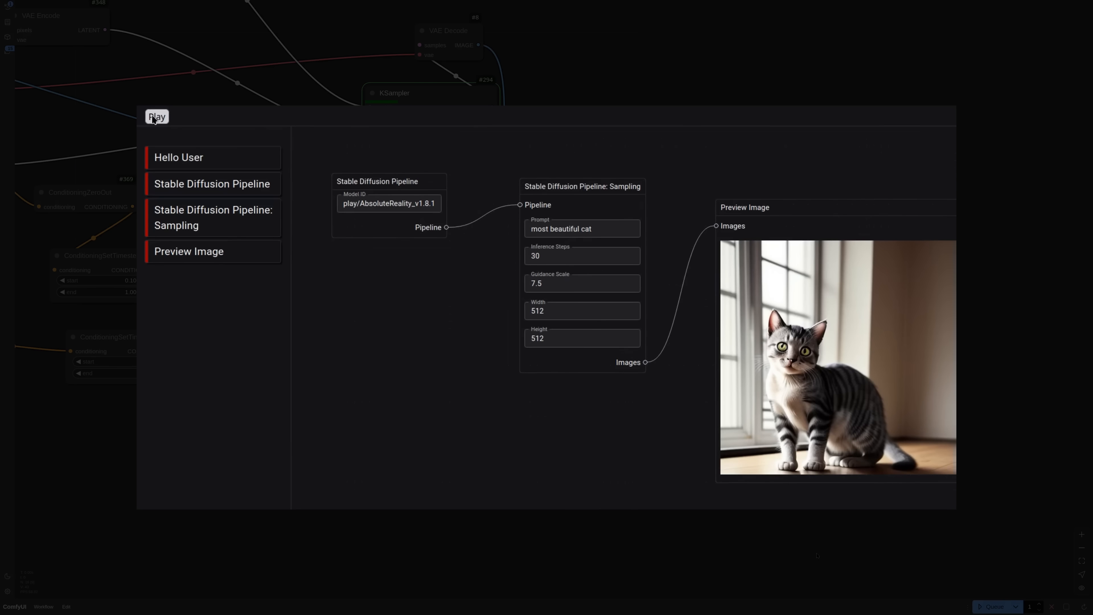
pyautogui.click(157, 116)
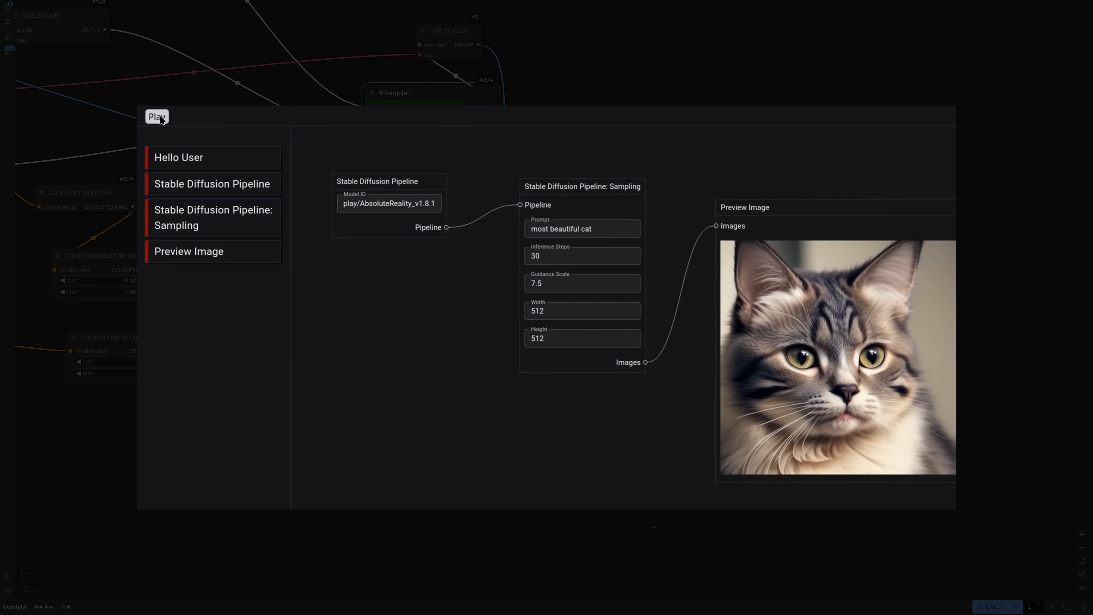